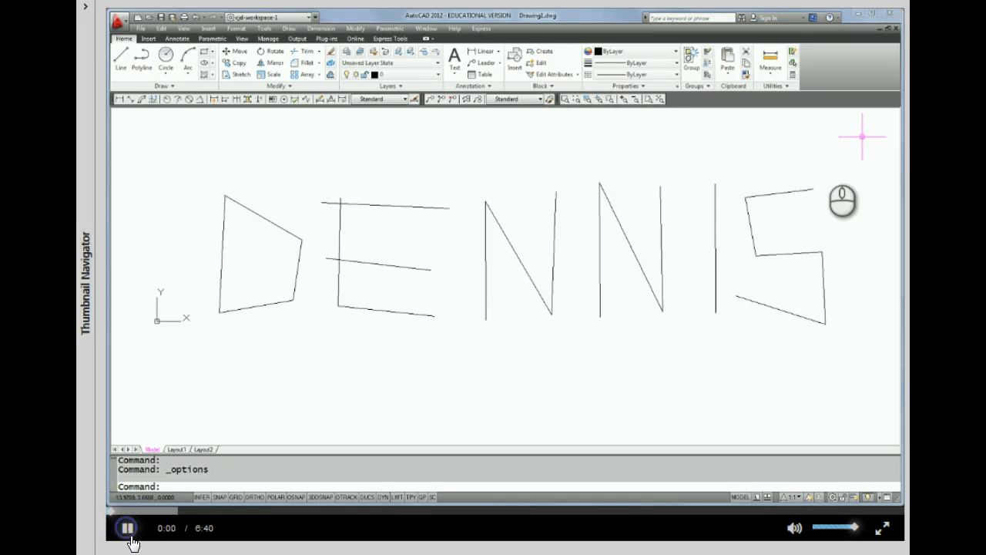
mouse_move(711, 222)
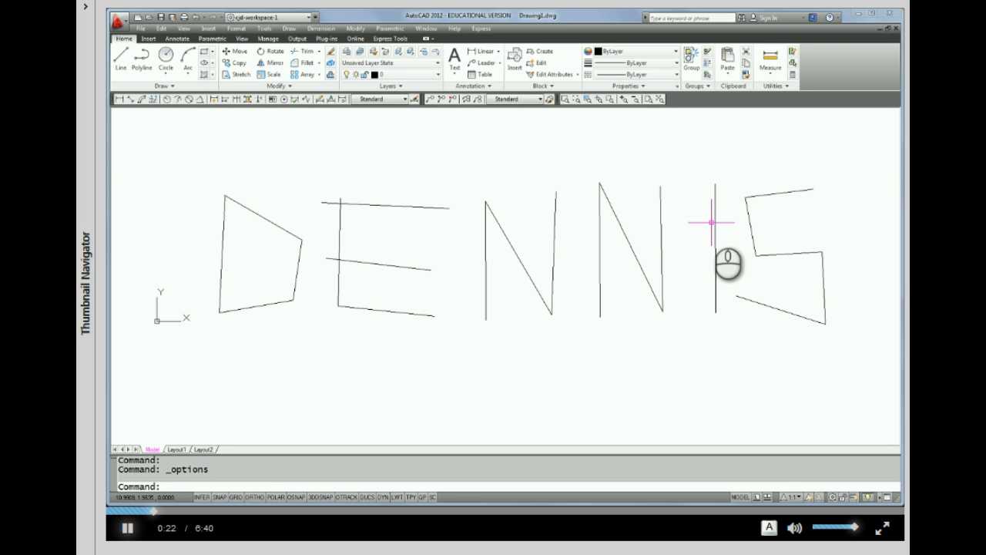
mouse_move(262, 223)
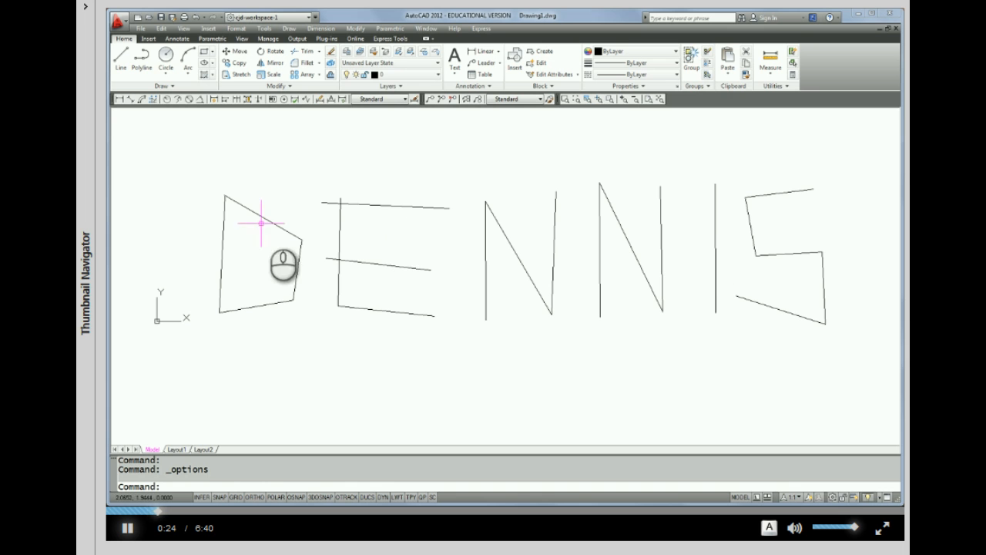
mouse_move(290, 354)
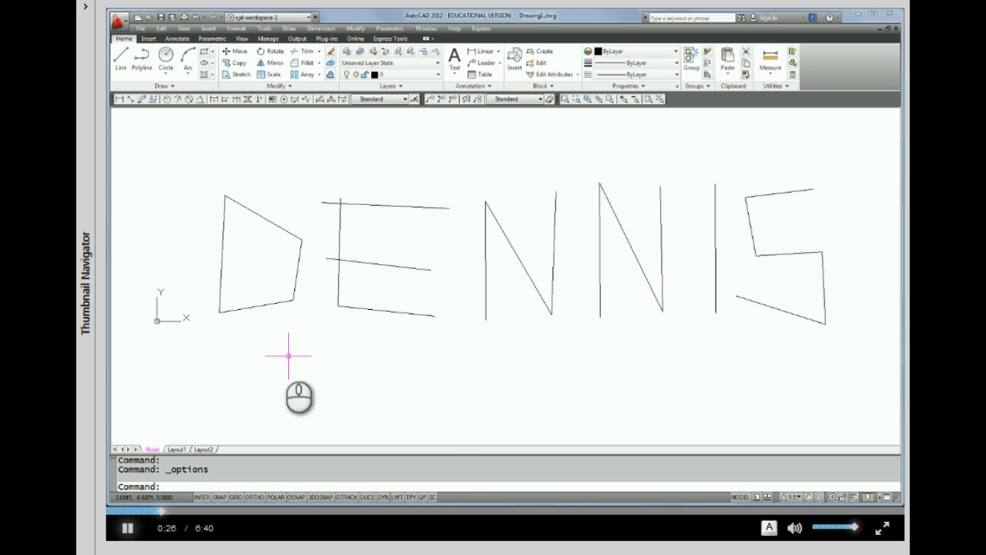
mouse_move(312, 228)
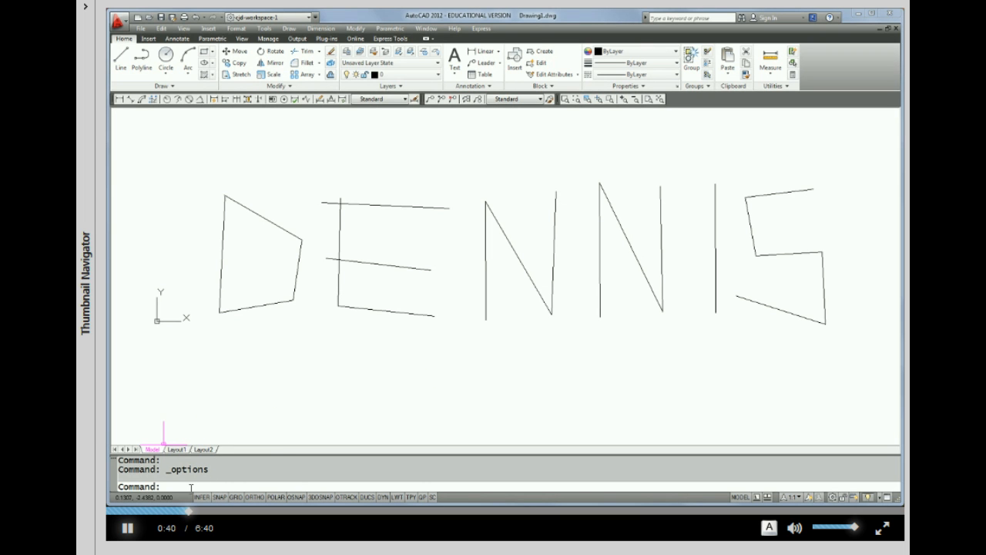
mouse_move(255, 394)
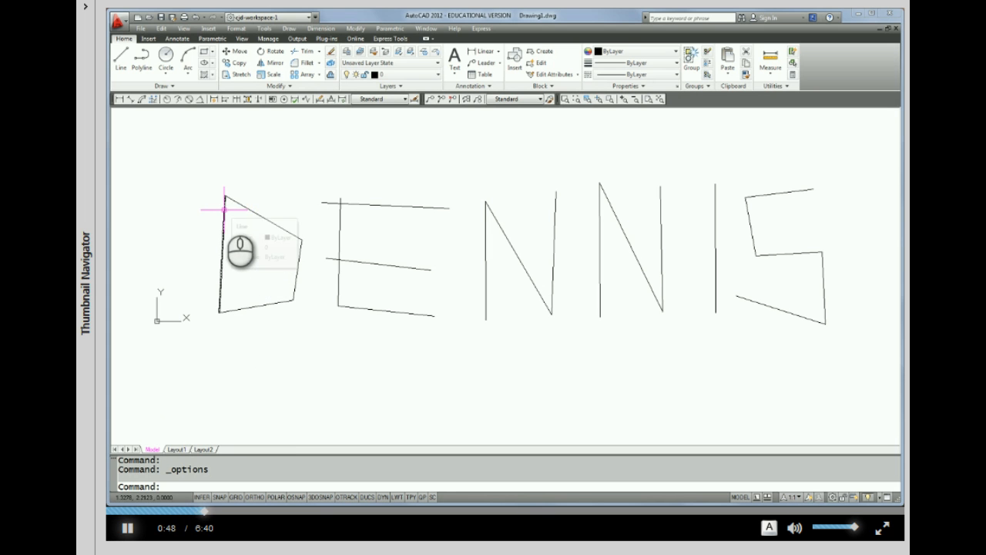
Pick the D's strokes to show grips and erase them, leaving ENNIS
click(224, 254)
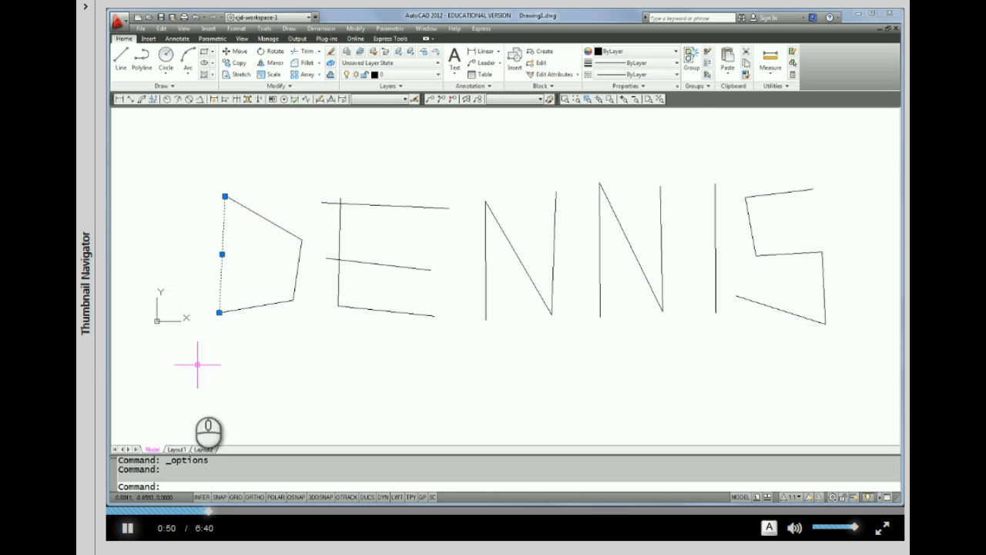
mouse_move(239, 231)
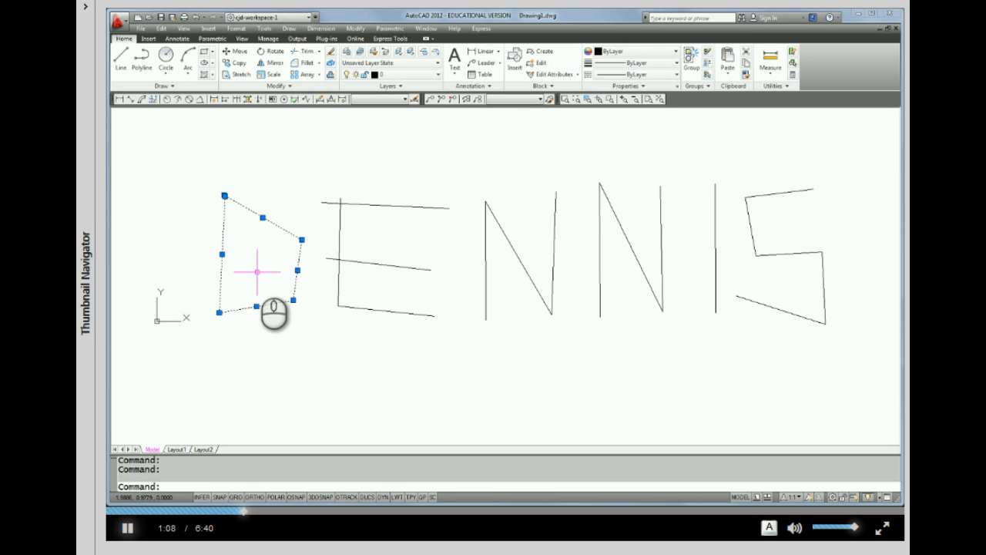
mouse_move(199, 219)
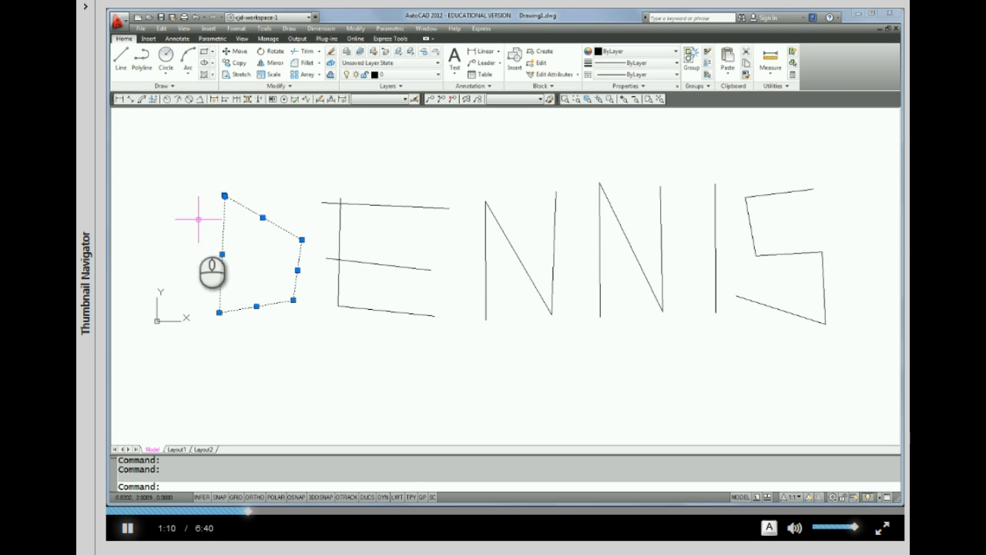
mouse_move(315, 237)
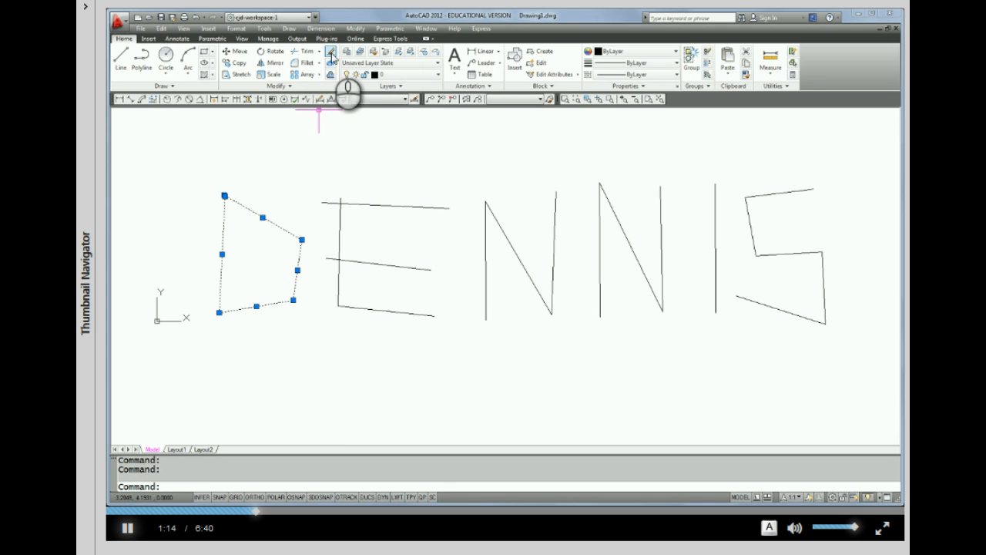
mouse_move(331, 52)
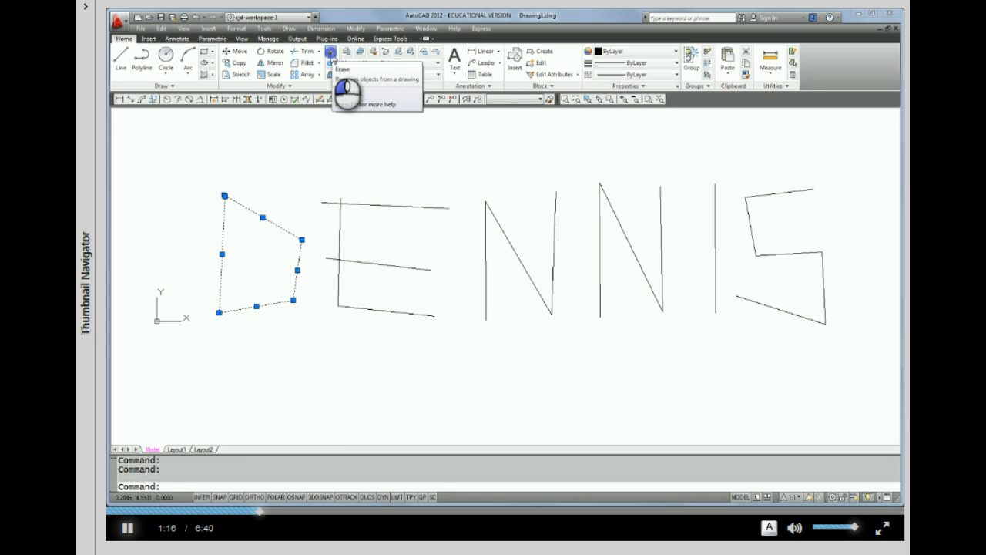
click(330, 51)
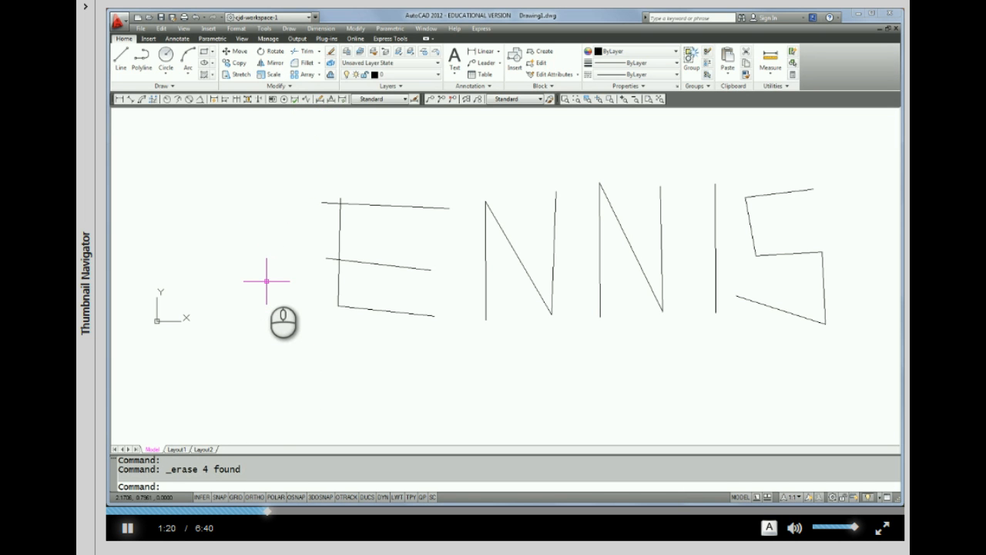
mouse_move(266, 159)
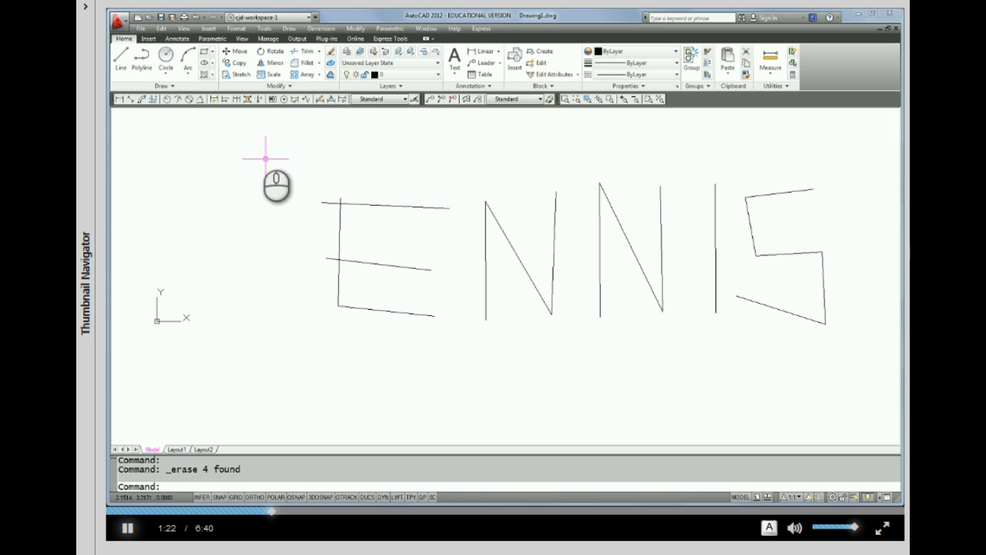
Undo the erase to restore the D, then pick the top stroke of the E
click(194, 19)
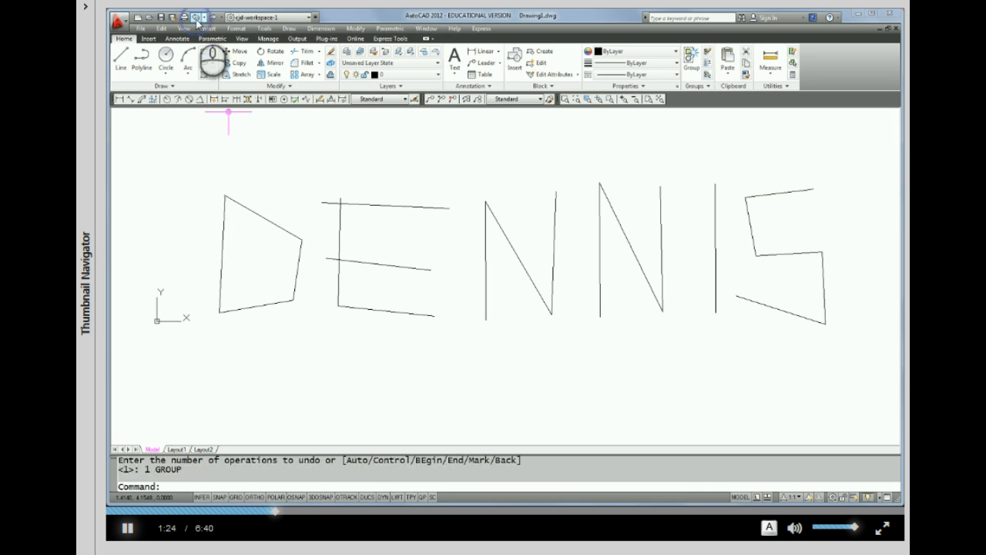
mouse_move(250, 333)
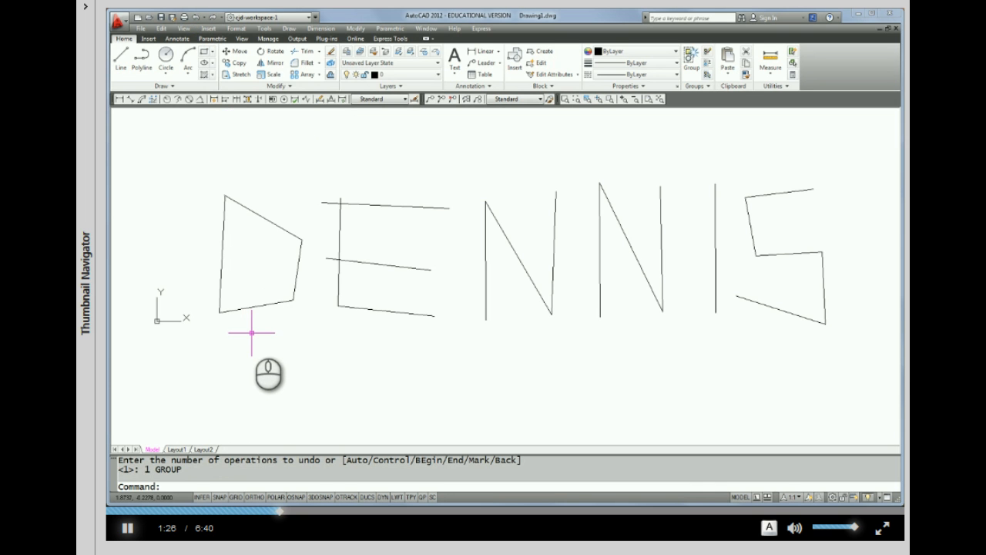
mouse_move(292, 246)
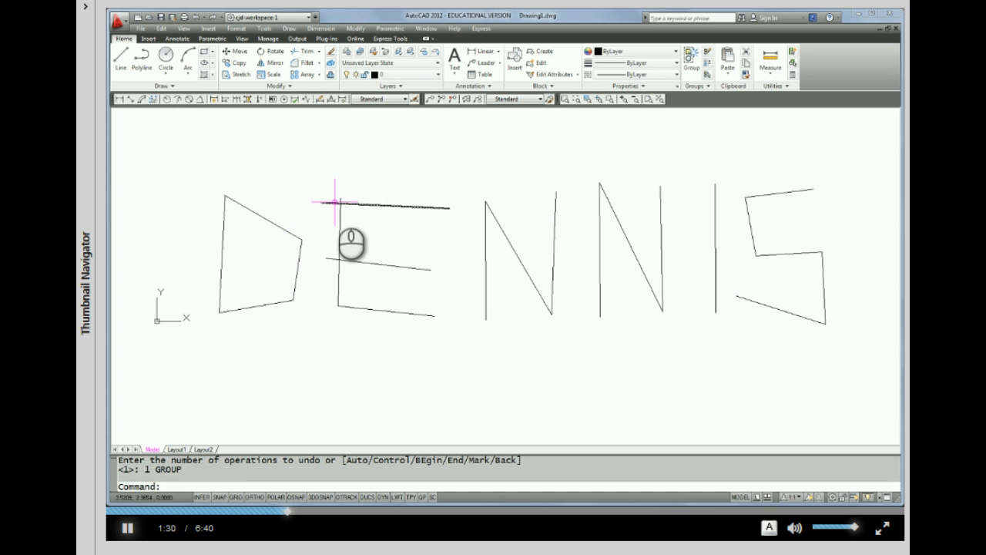
click(339, 207)
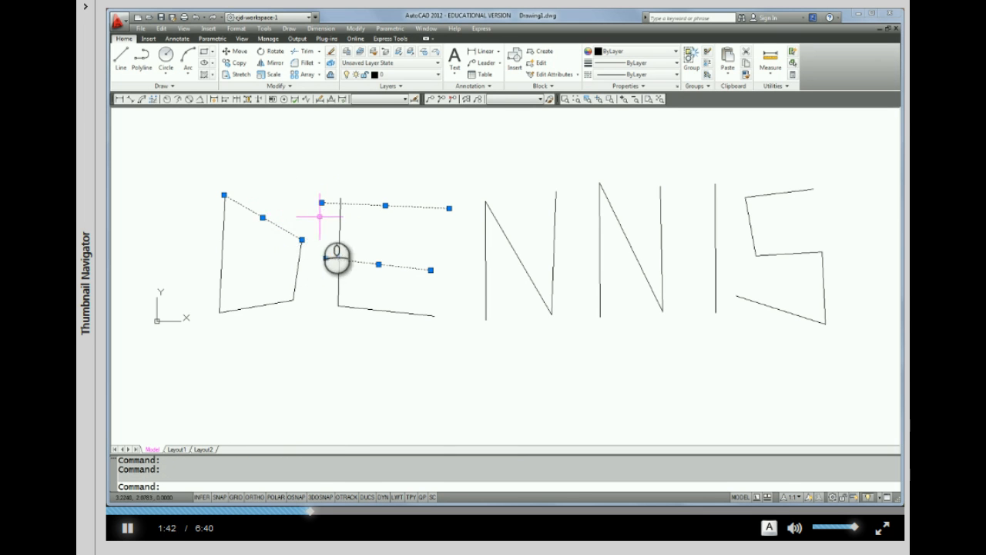
mouse_move(274, 215)
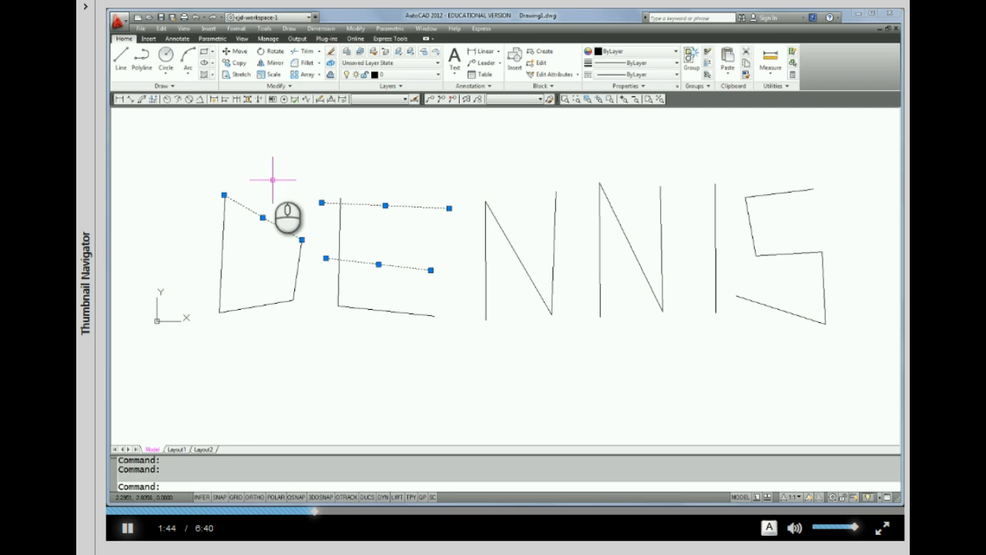
mouse_move(302, 214)
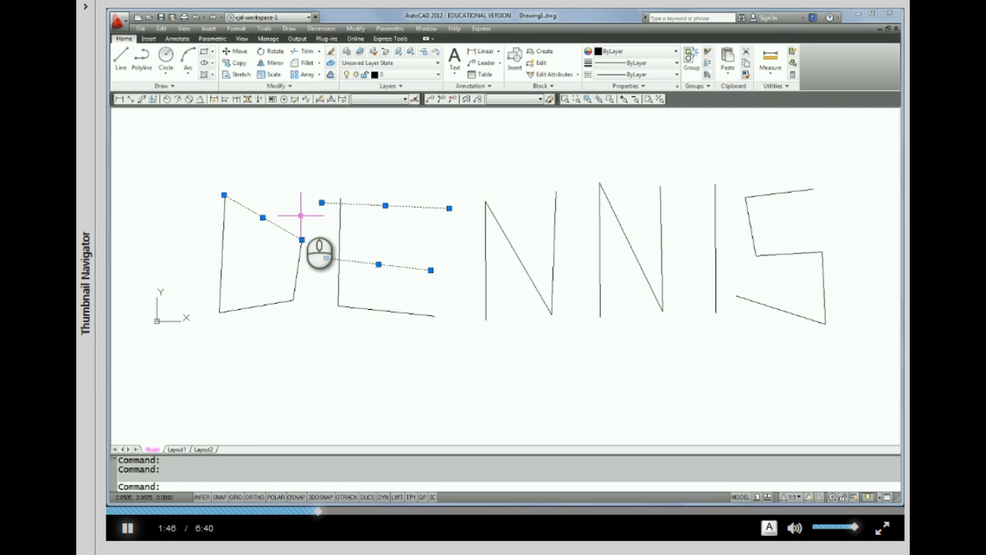
mouse_move(265, 243)
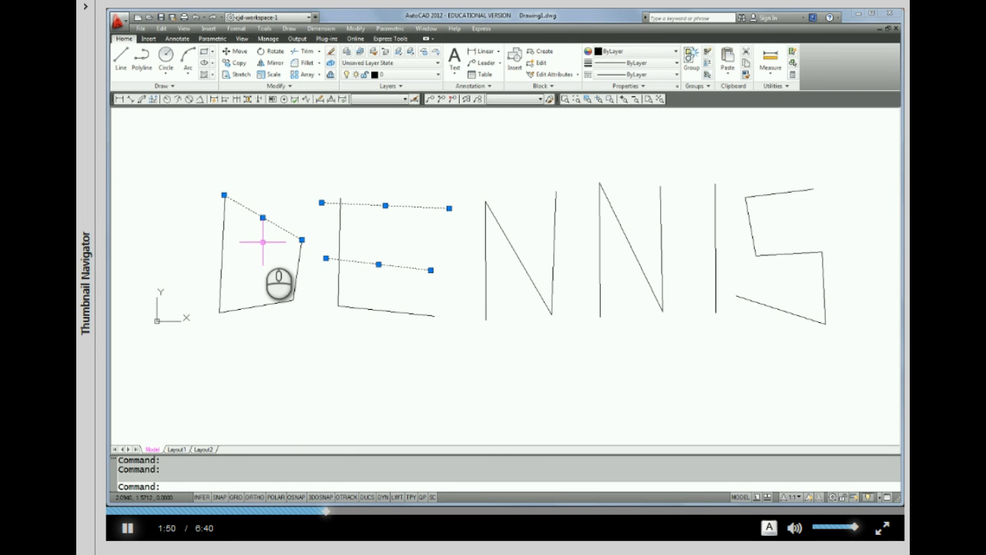
key(Escape)
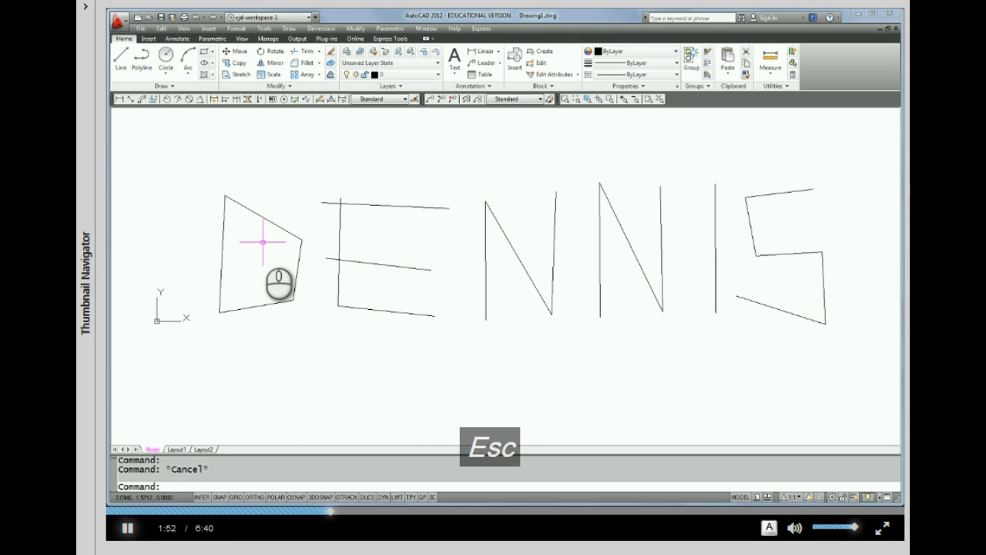
key(Escape)
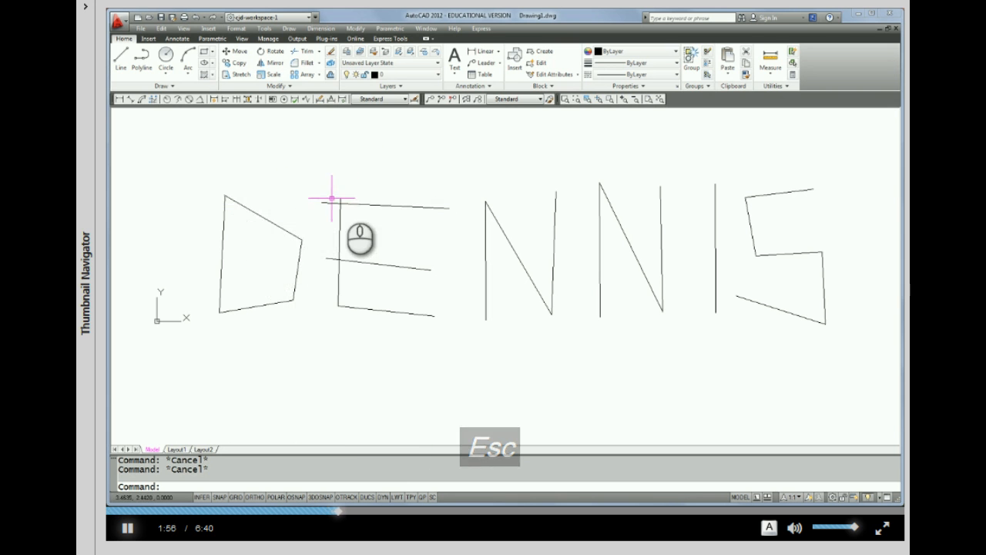
mouse_move(384, 255)
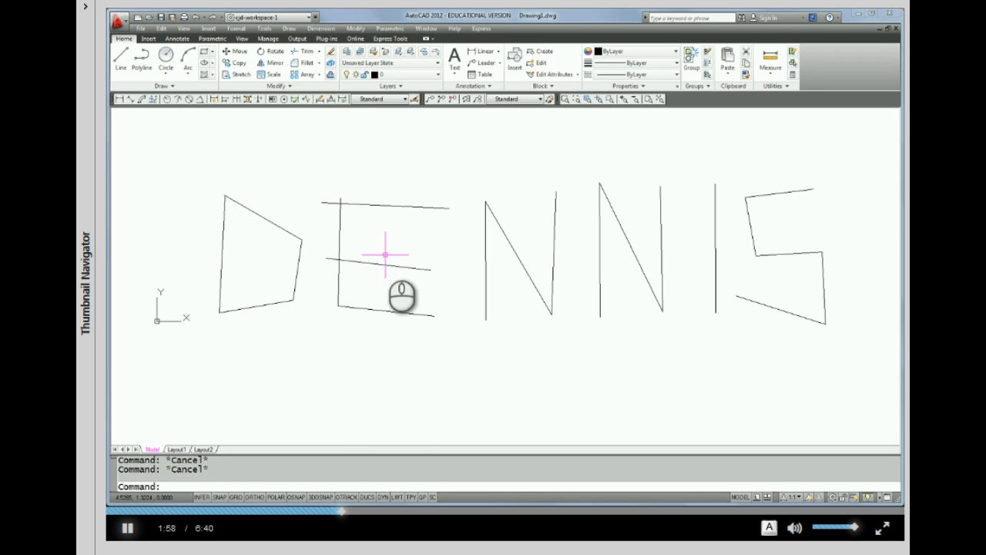
mouse_move(345, 311)
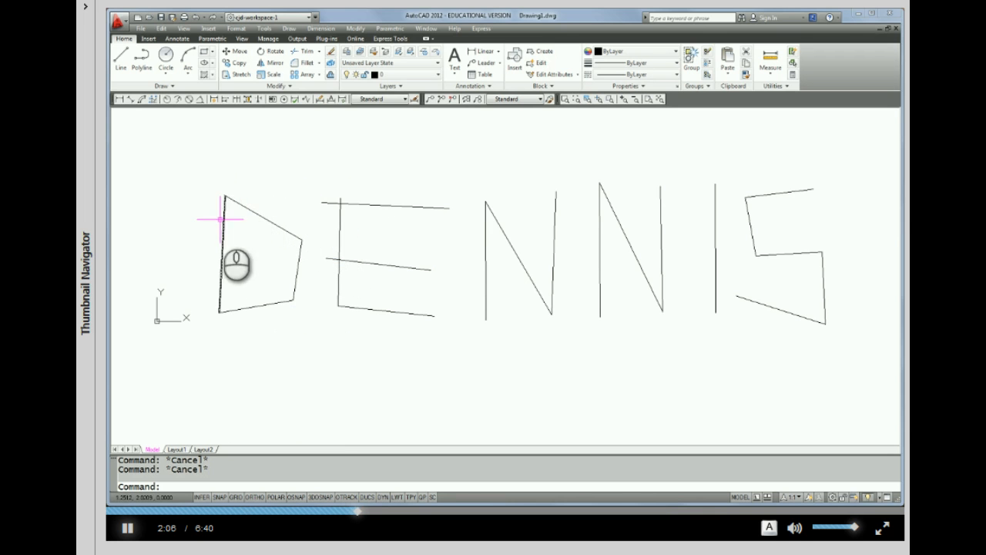
mouse_move(271, 209)
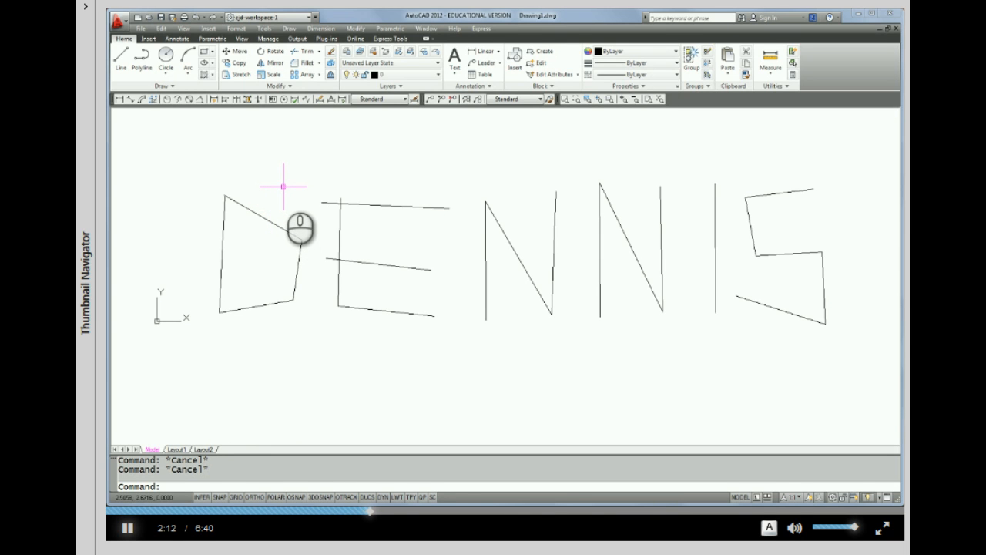
mouse_move(275, 194)
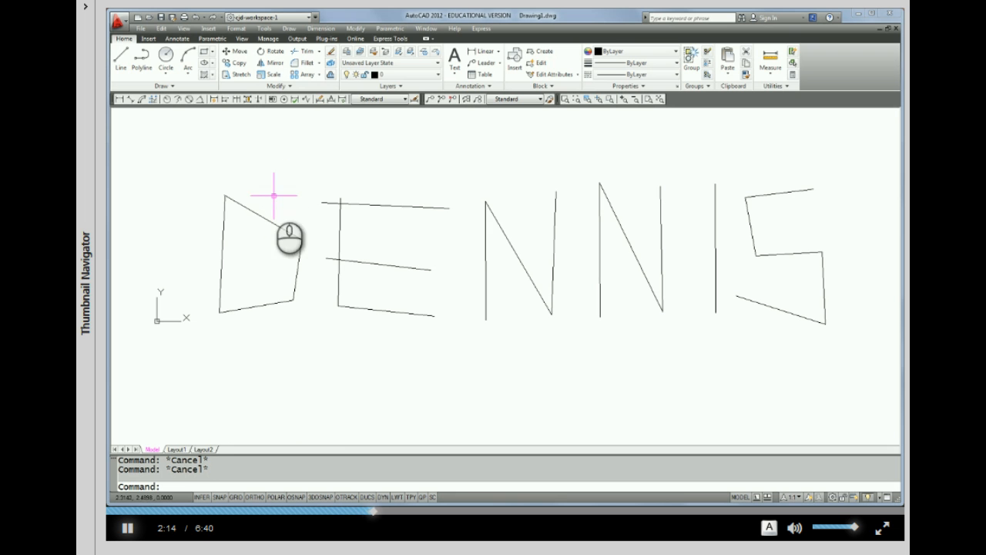
mouse_move(228, 234)
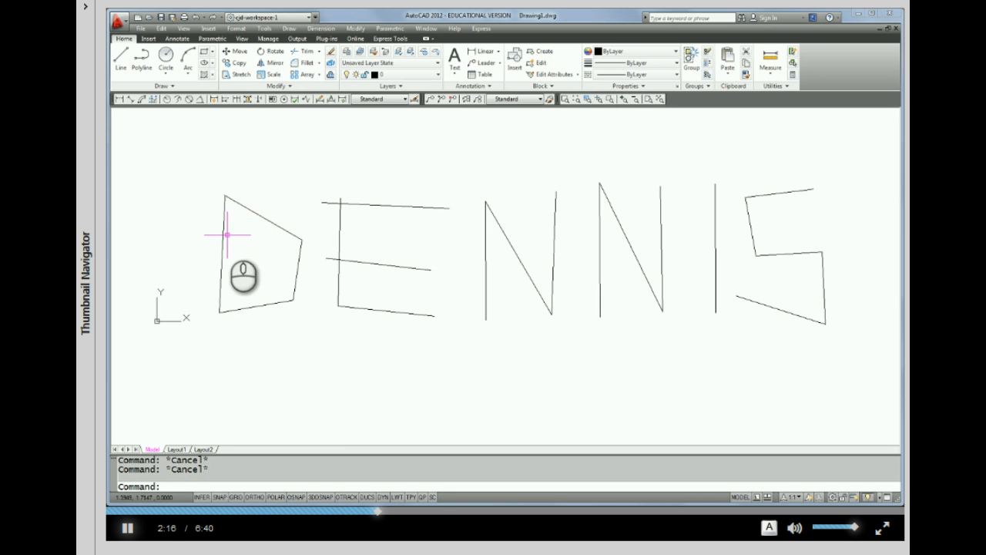
mouse_move(293, 262)
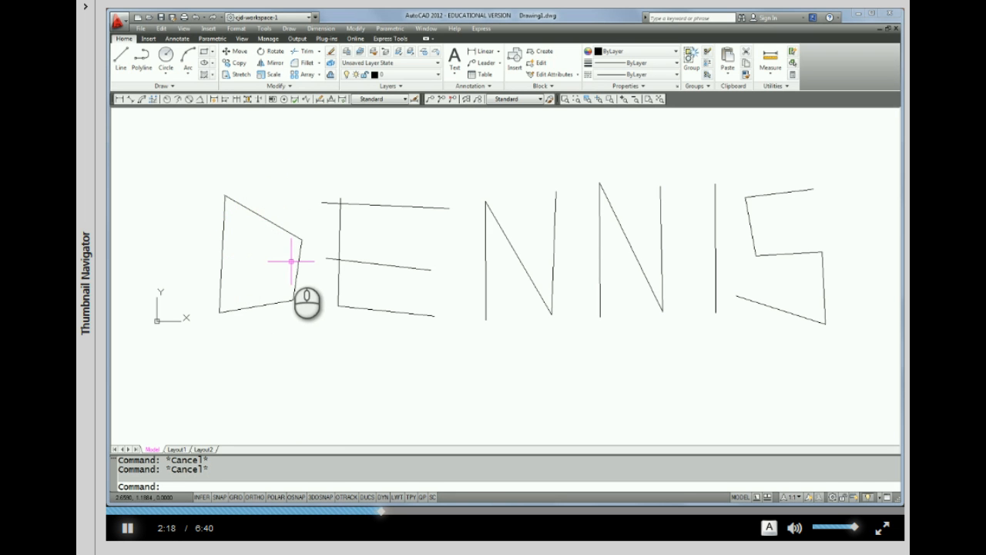
mouse_move(176, 438)
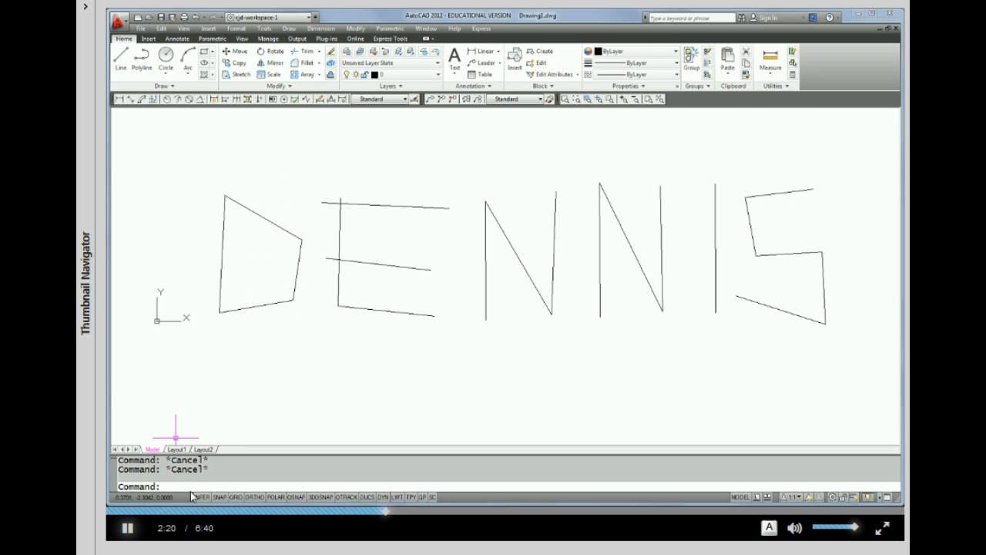
mouse_move(197, 171)
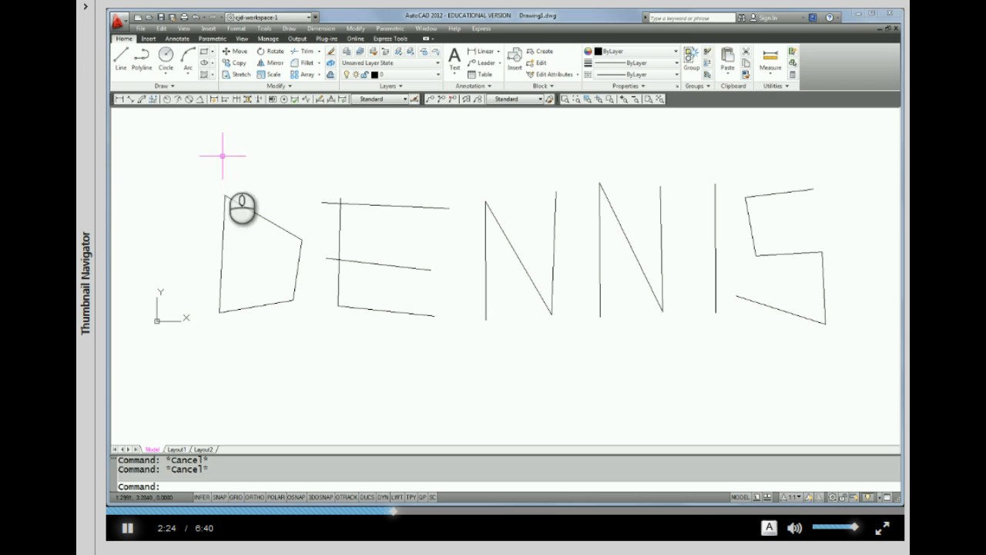
mouse_move(198, 166)
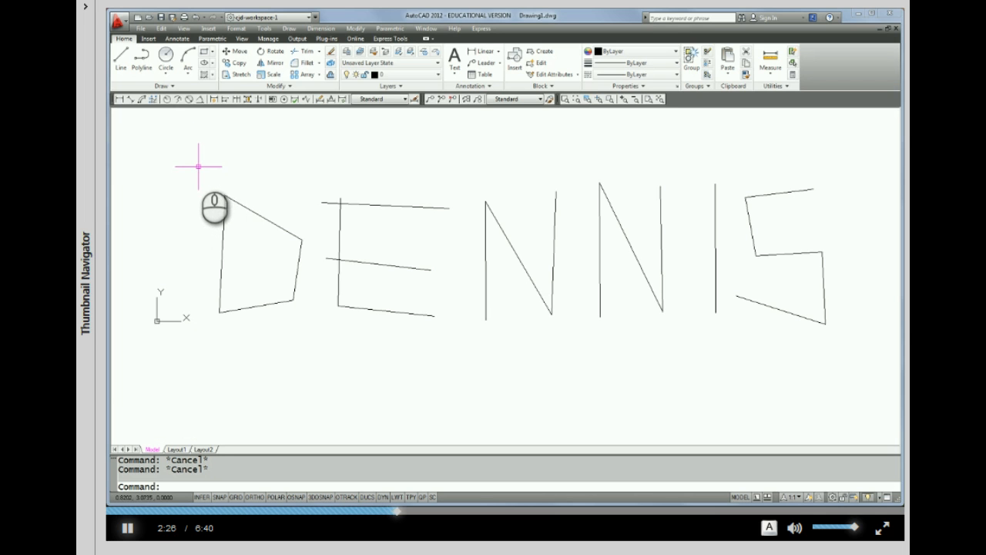
mouse_move(200, 169)
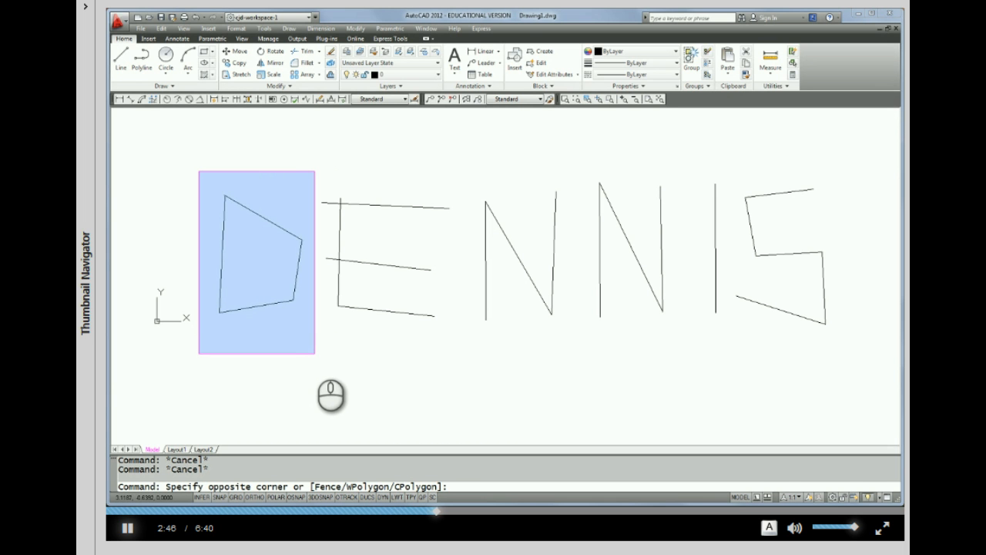
Finish a selection window around only the D and erase its four lines
click(314, 353)
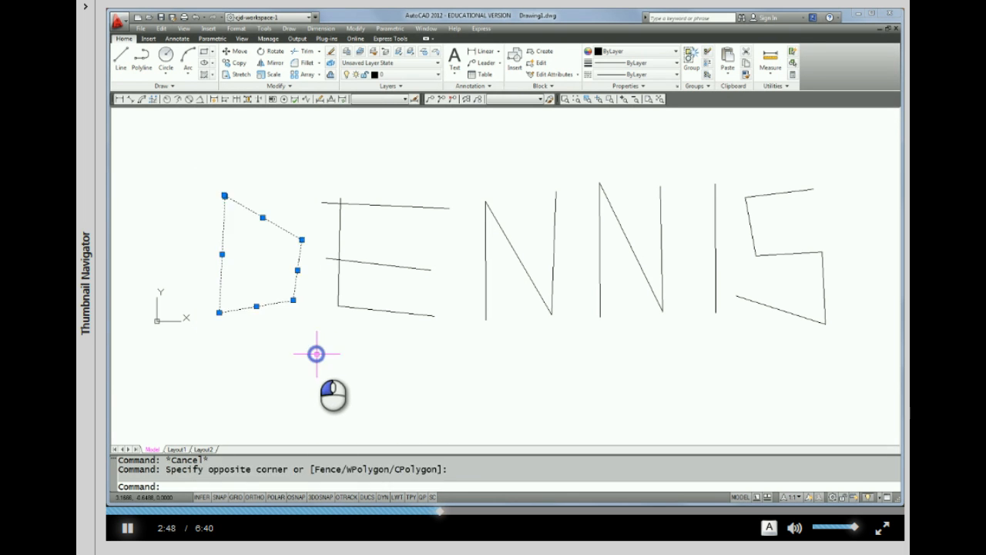
mouse_move(213, 191)
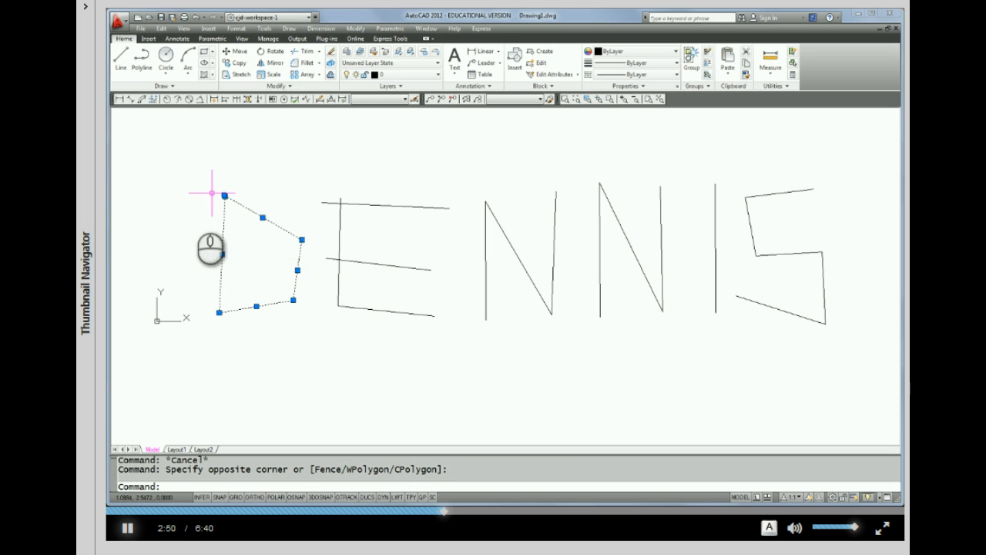
mouse_move(277, 356)
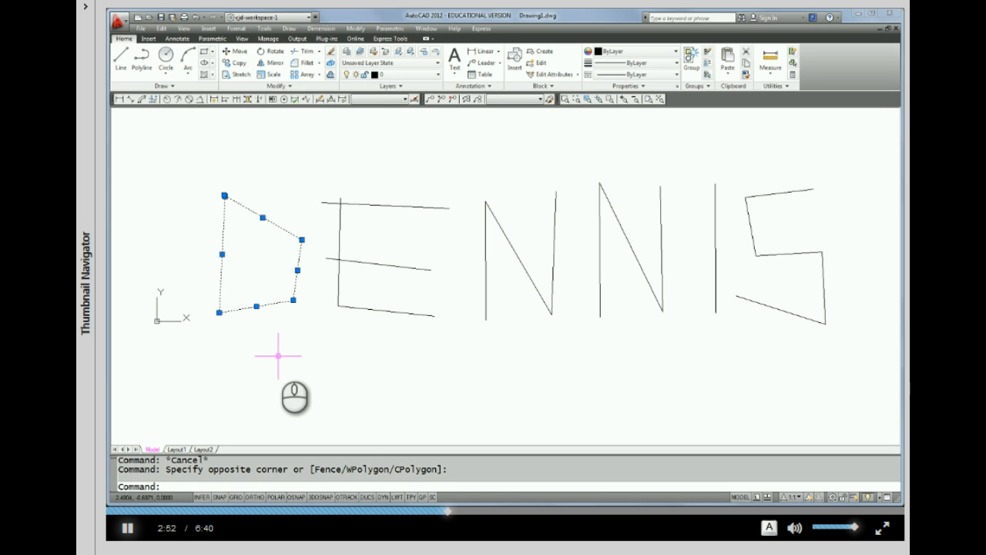
mouse_move(255, 234)
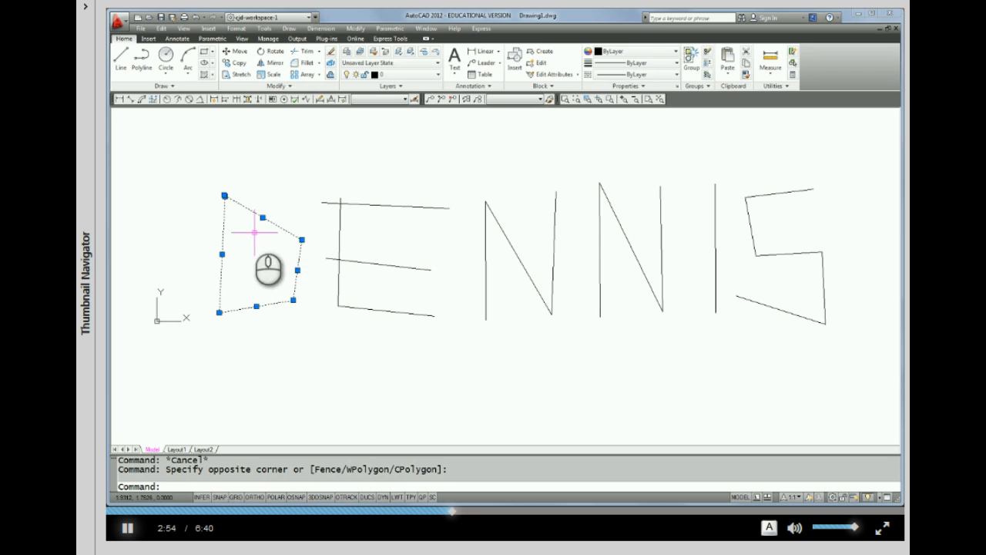
mouse_move(316, 141)
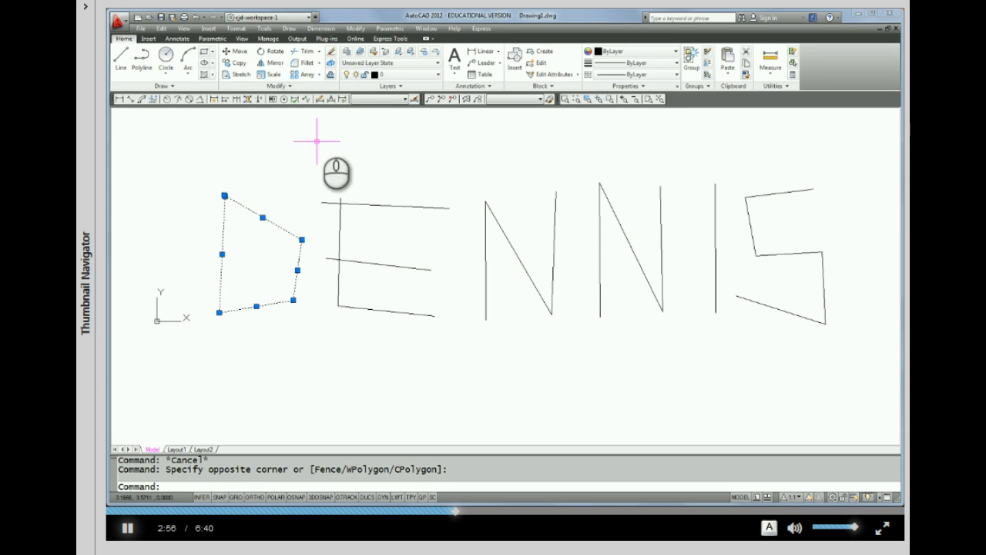
mouse_move(330, 52)
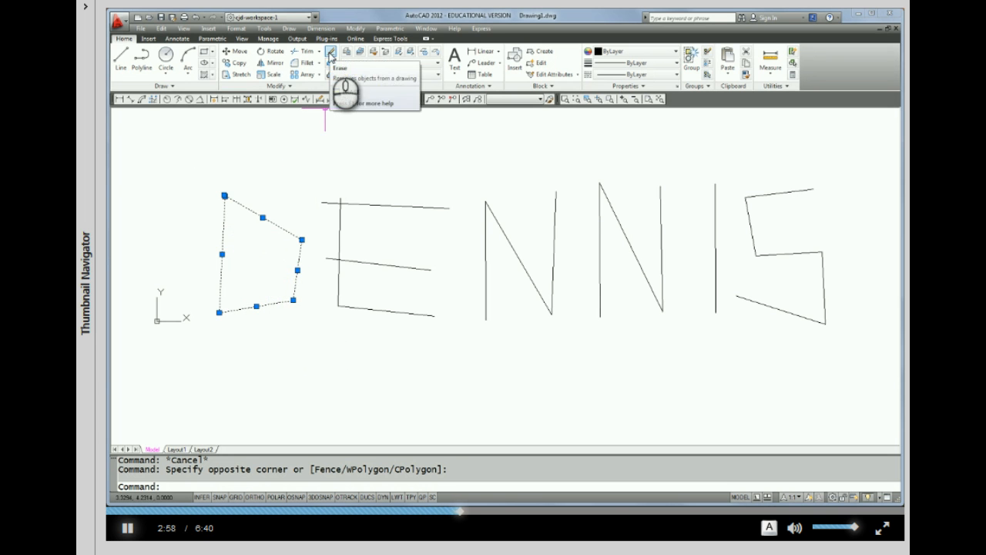
click(329, 52)
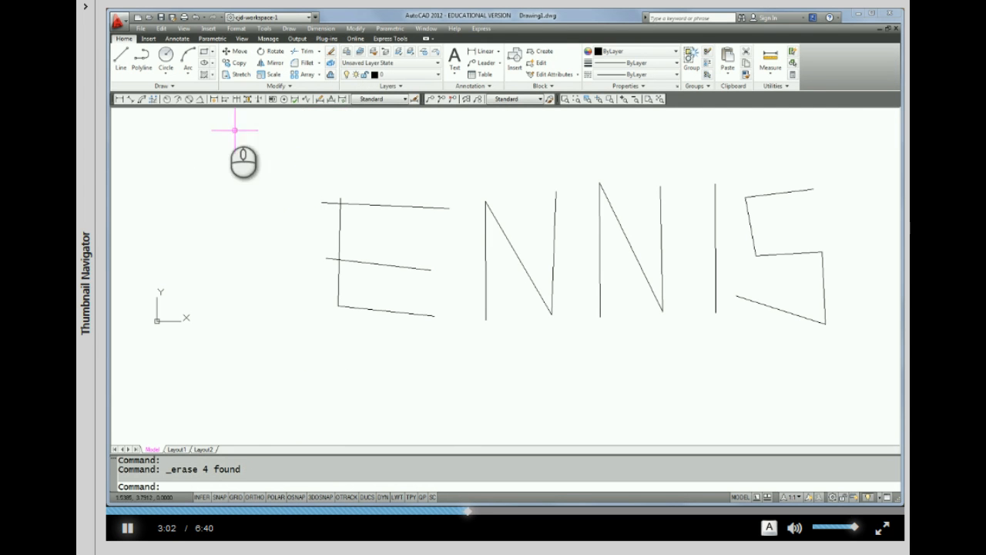
Undo the erase so the four D lines return and DENNIS is whole again
click(194, 19)
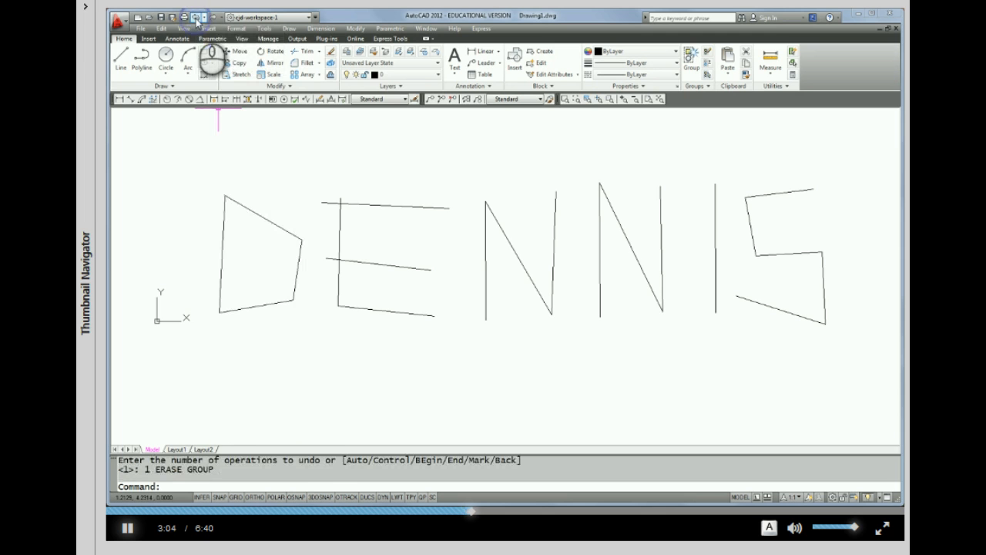
mouse_move(312, 342)
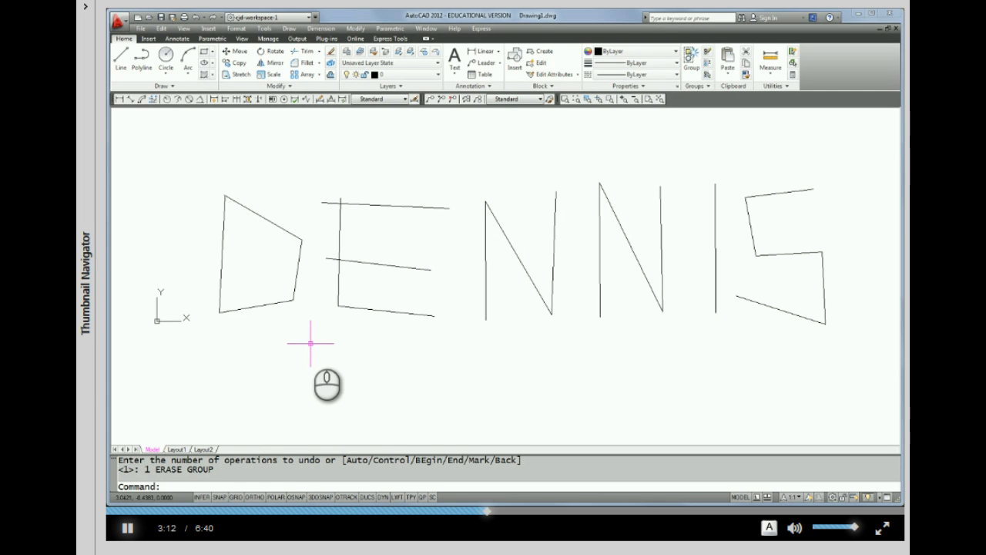
mouse_move(370, 360)
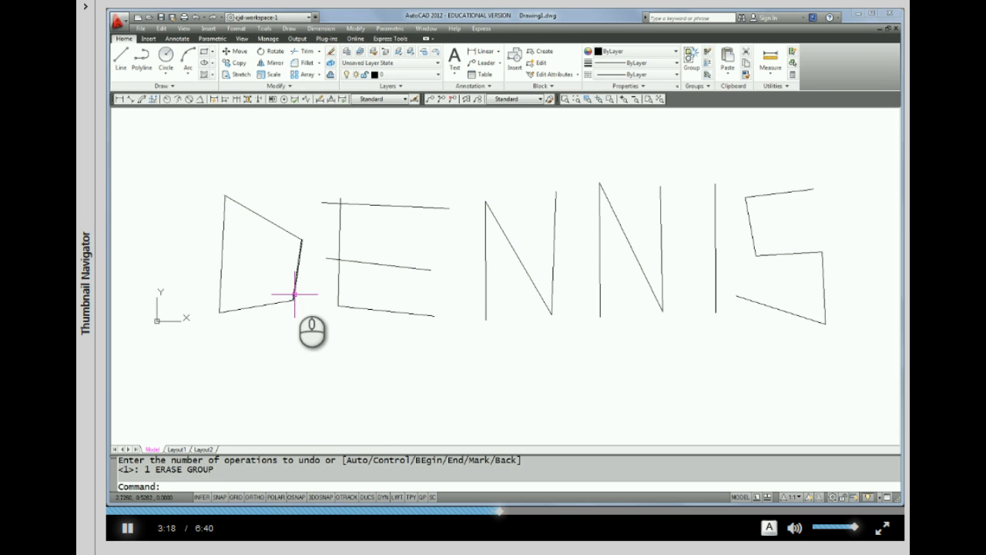
mouse_move(447, 240)
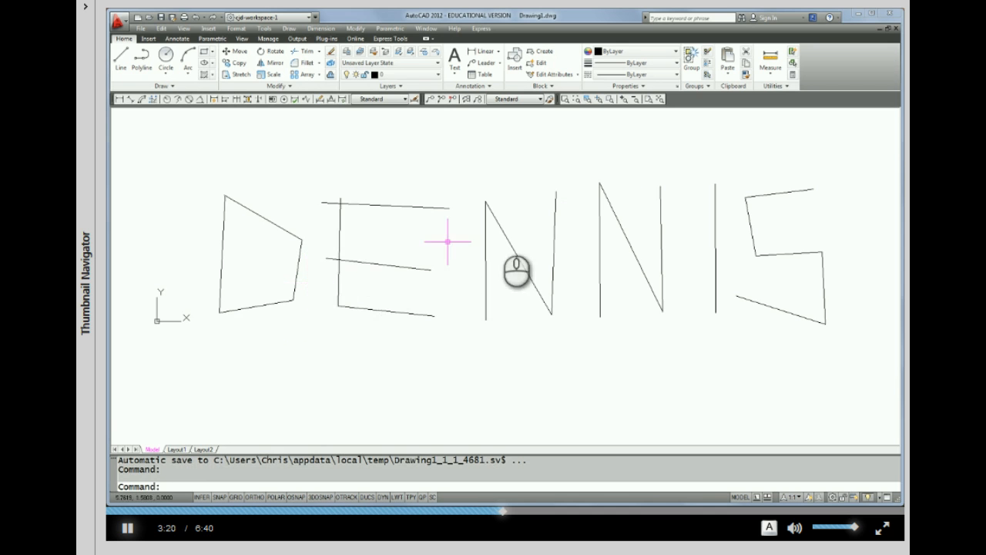
mouse_move(815, 154)
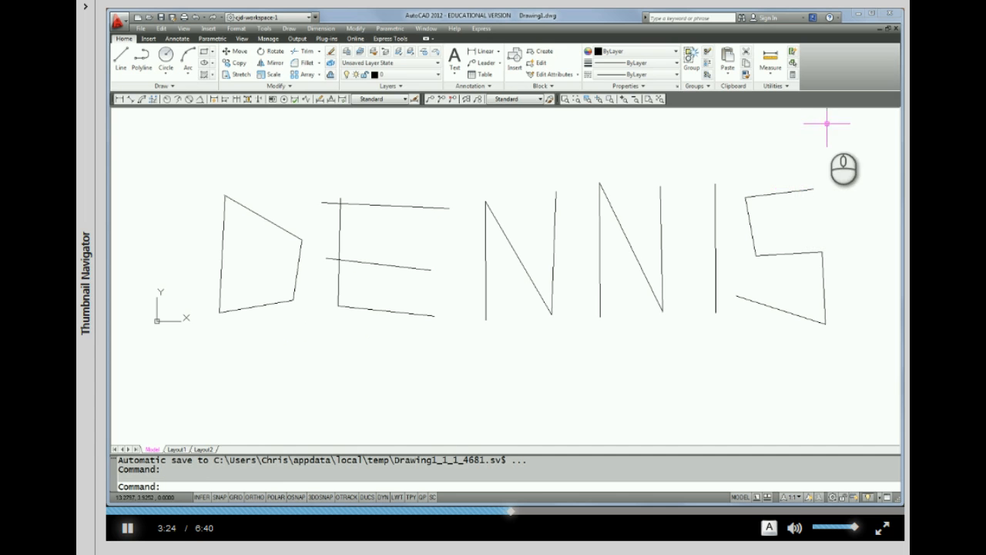
mouse_move(810, 137)
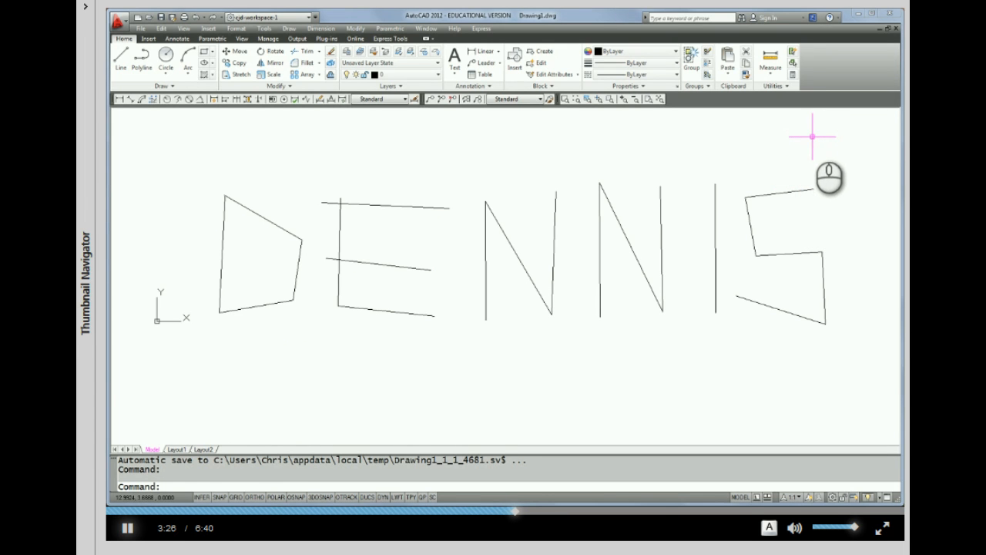
mouse_move(825, 141)
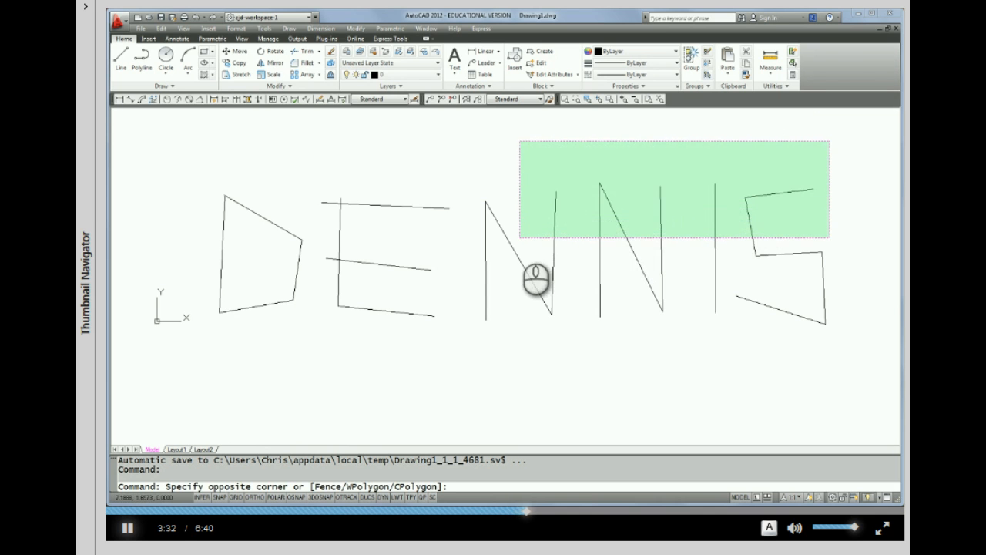
mouse_move(311, 290)
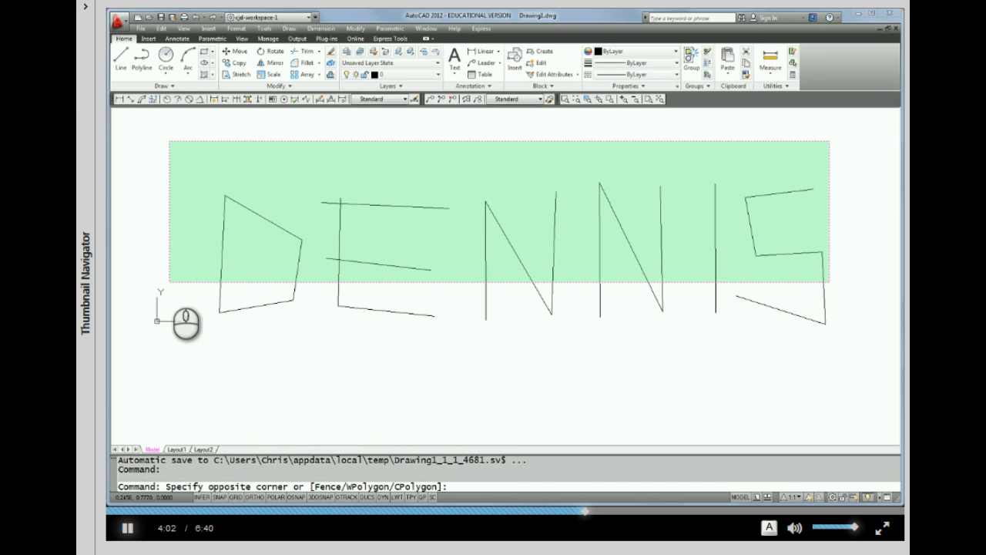
Complete the crossing selection over the letters, then begin a Shift-window at the top of the S
click(168, 281)
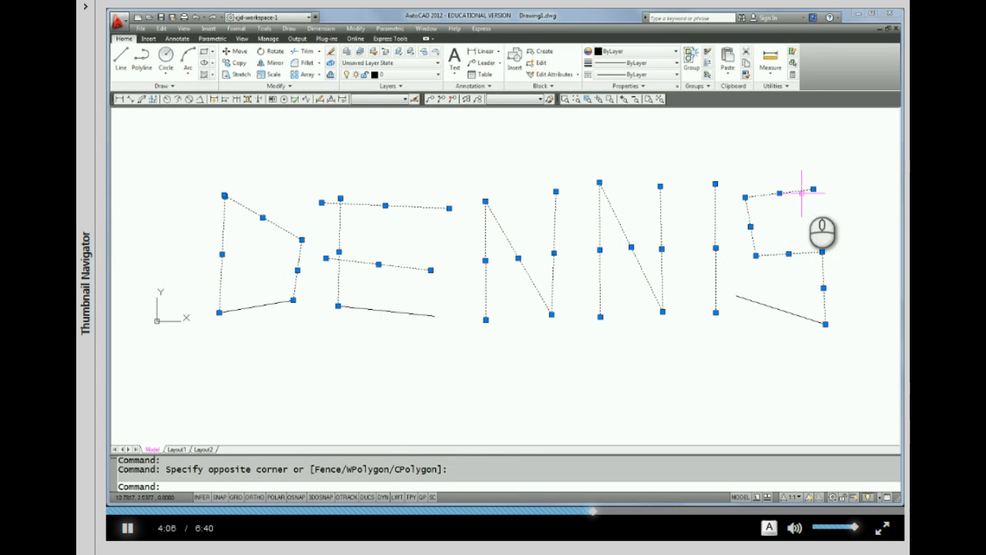
mouse_move(835, 273)
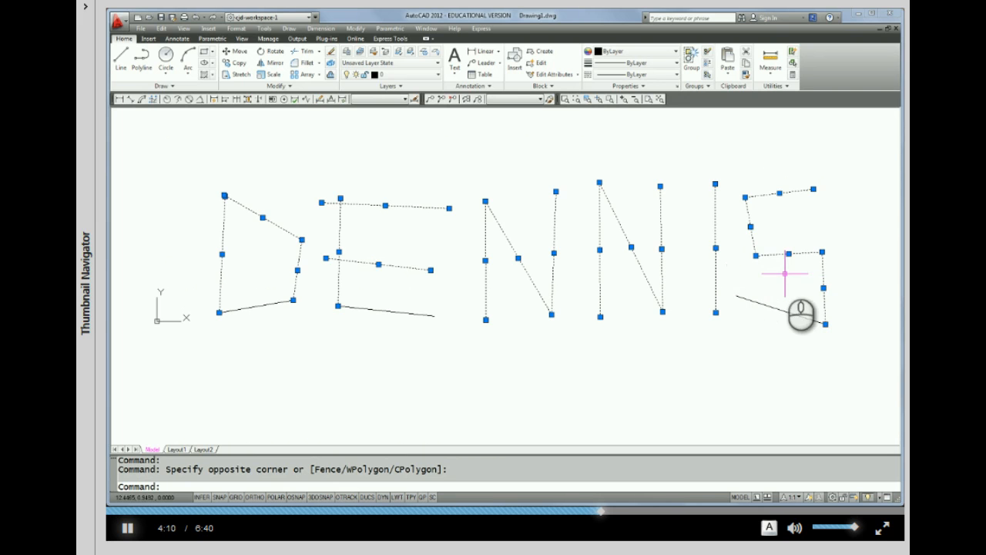
mouse_move(582, 300)
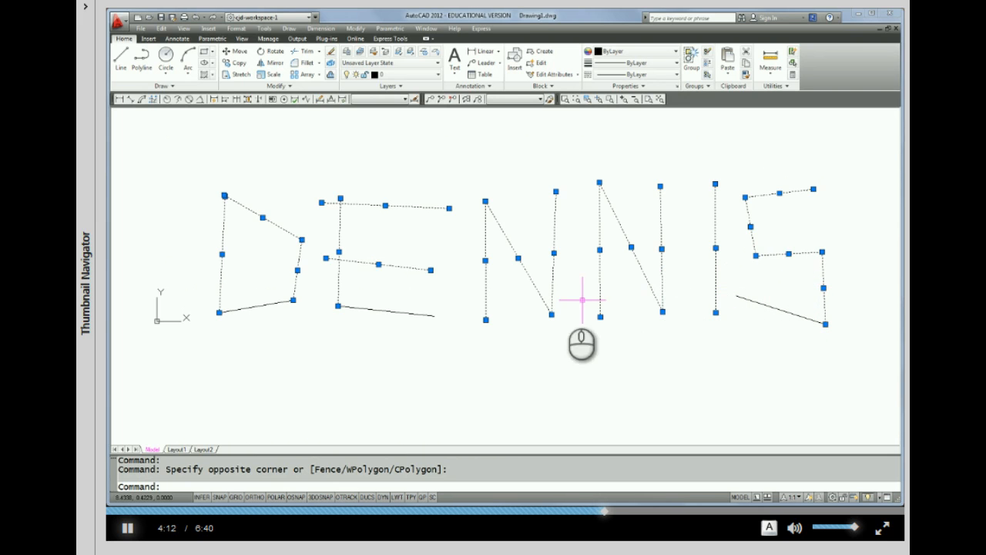
mouse_move(292, 327)
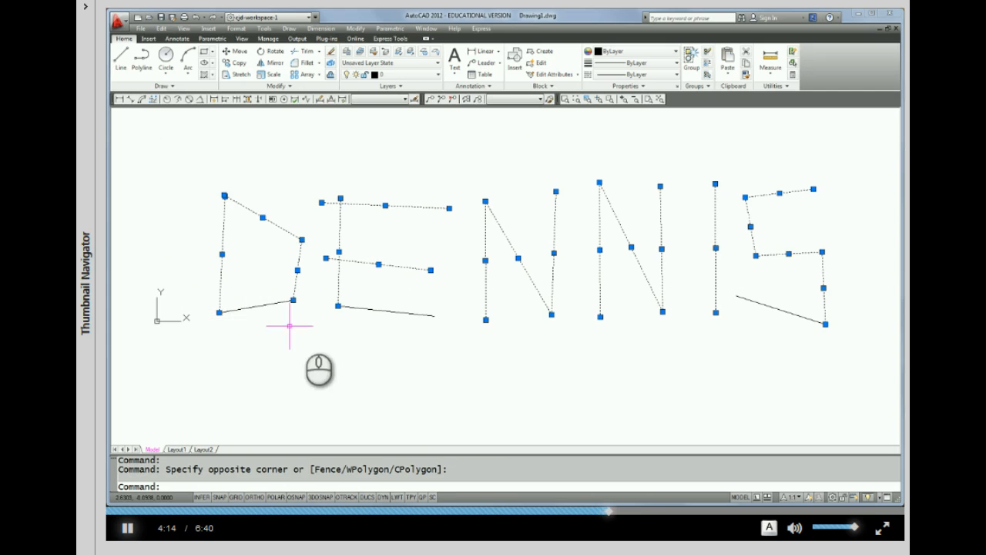
mouse_move(730, 338)
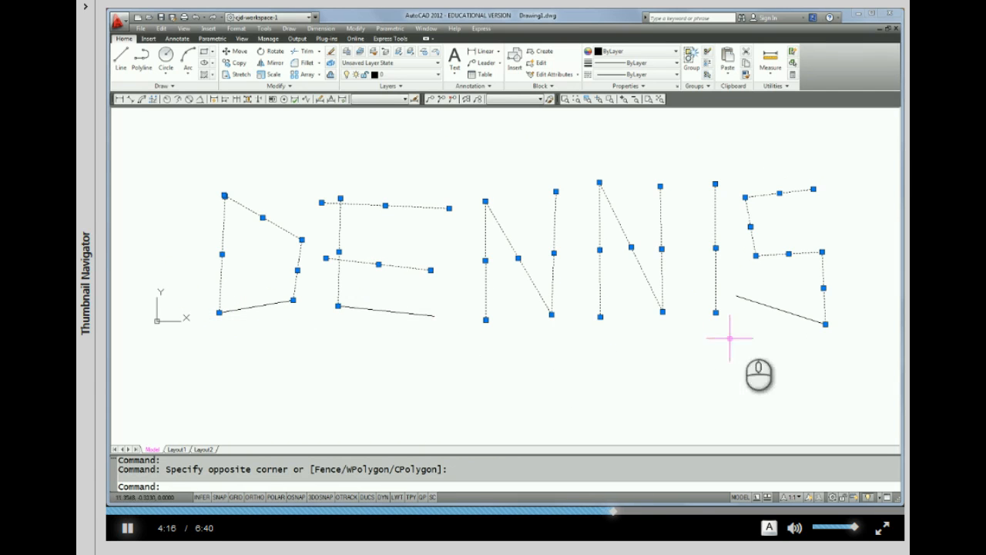
mouse_move(813, 274)
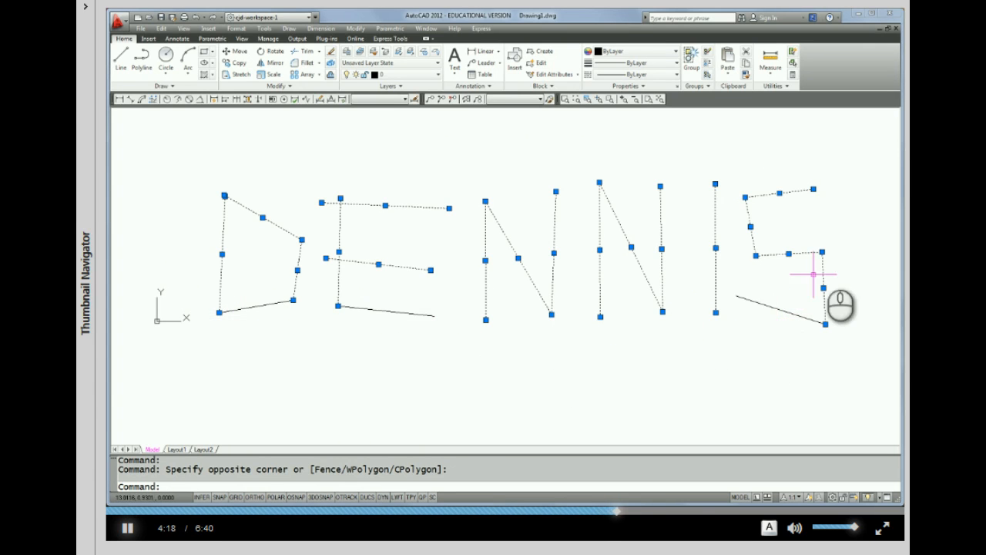
mouse_move(838, 169)
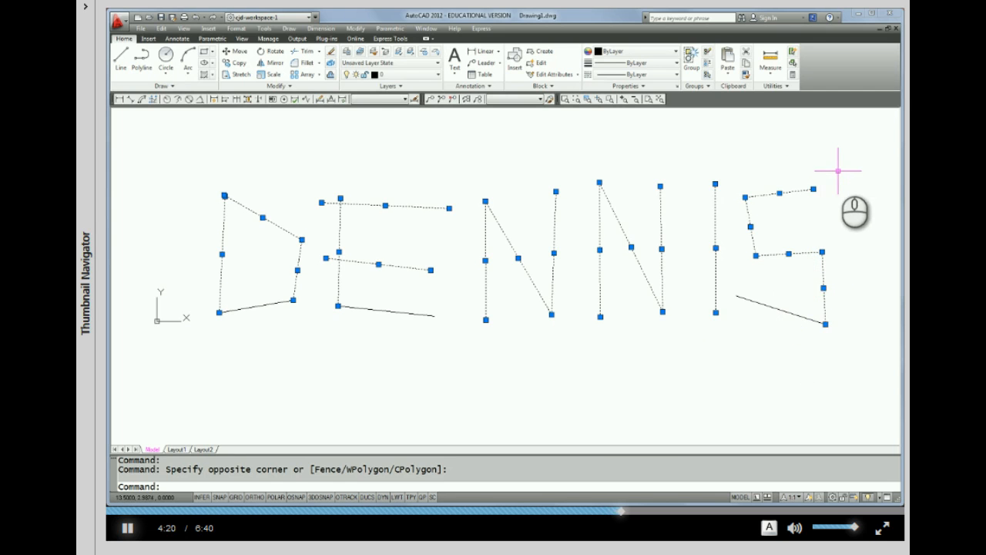
drag(838, 169, 185, 329)
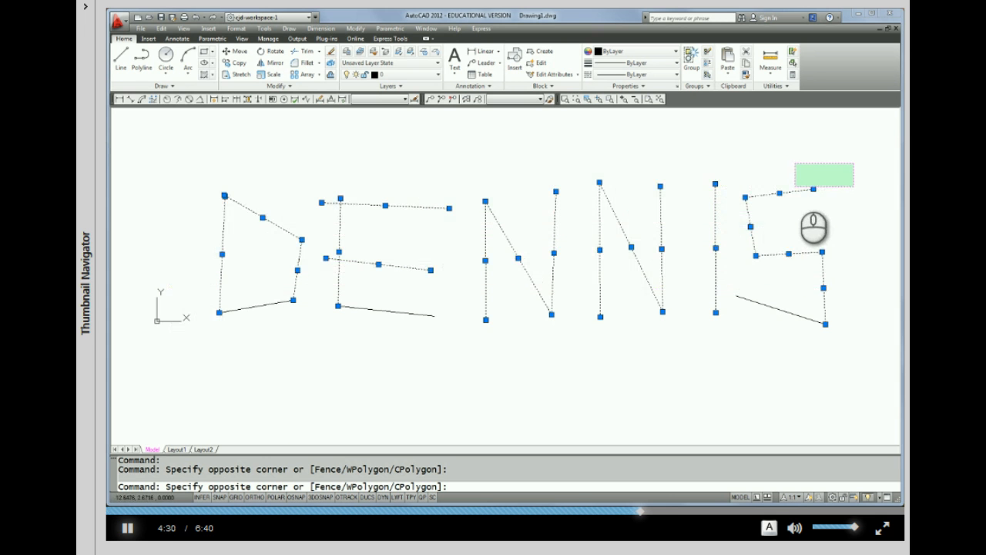
Finish the Shift-window so that top S stroke drops out of the selection
click(823, 309)
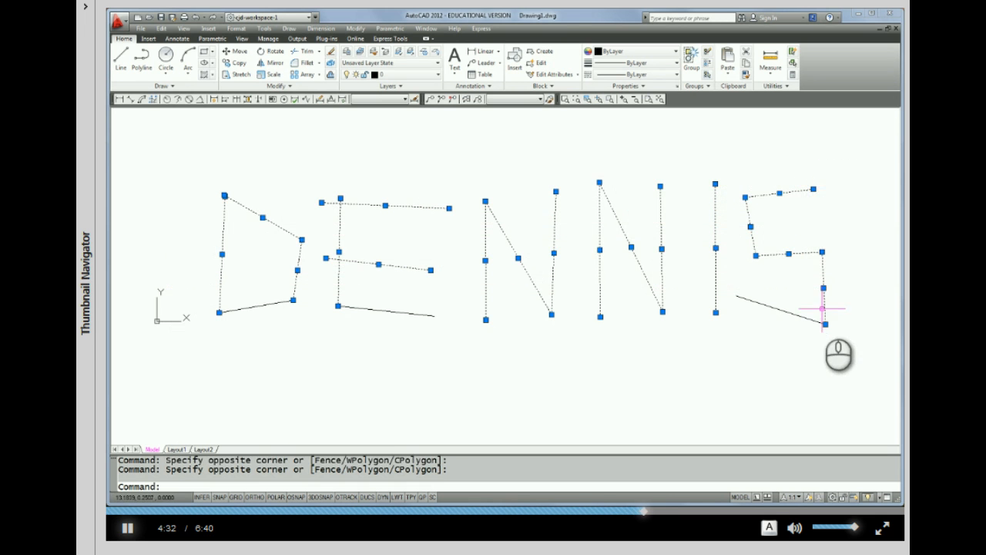
mouse_move(404, 408)
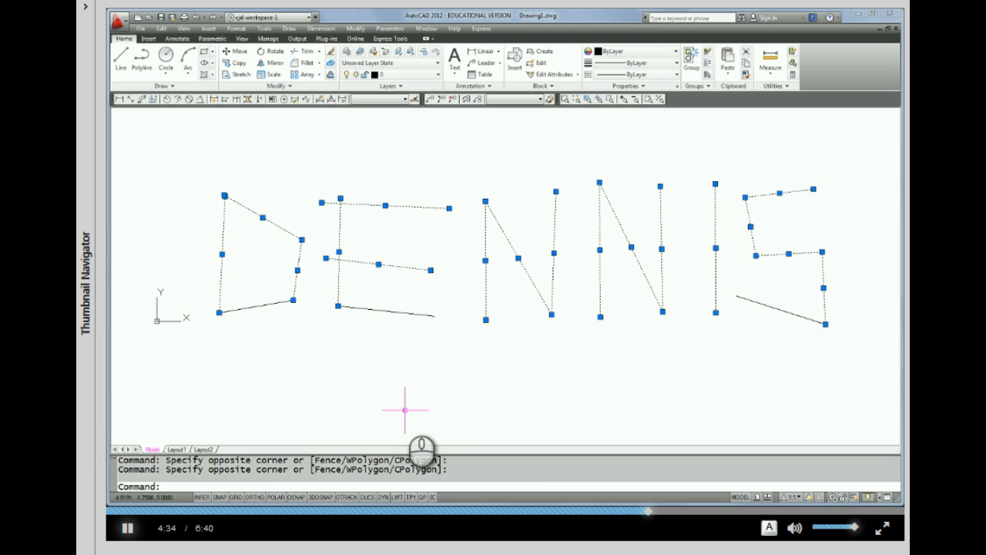
mouse_move(299, 194)
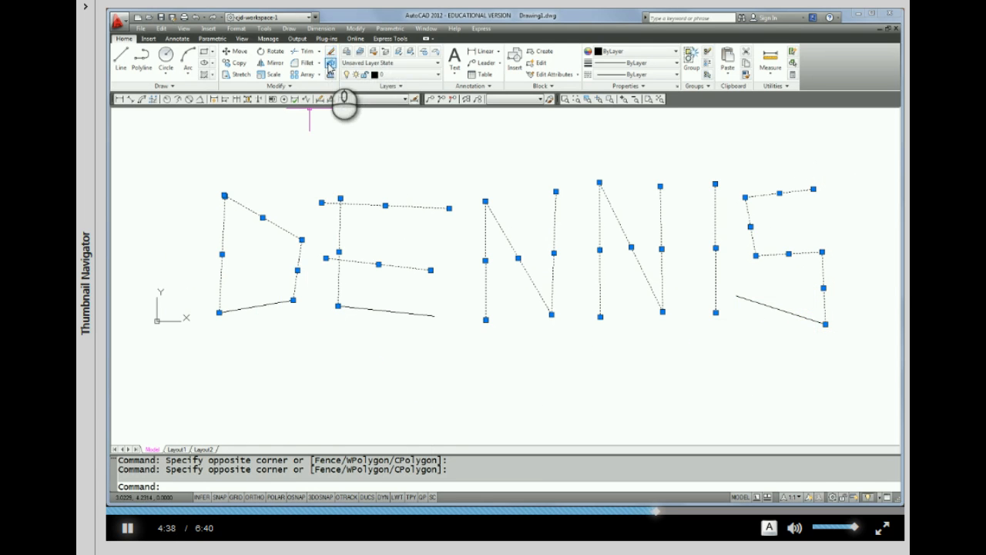
mouse_move(778, 311)
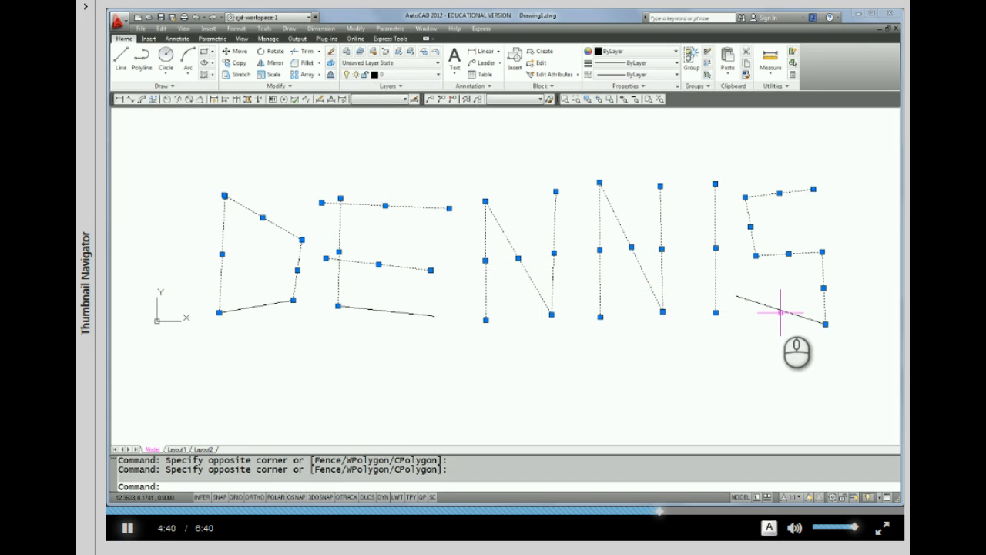
mouse_move(455, 291)
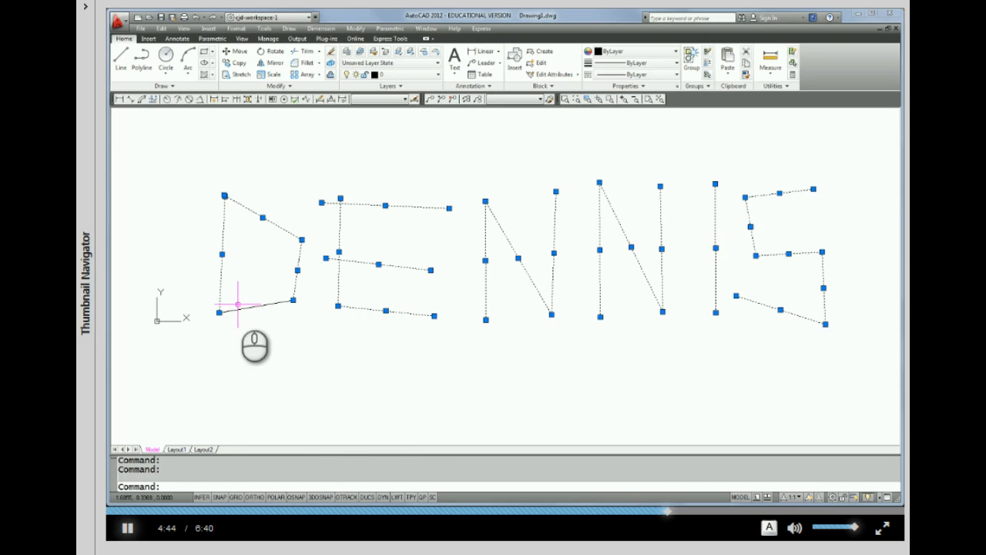
mouse_move(491, 444)
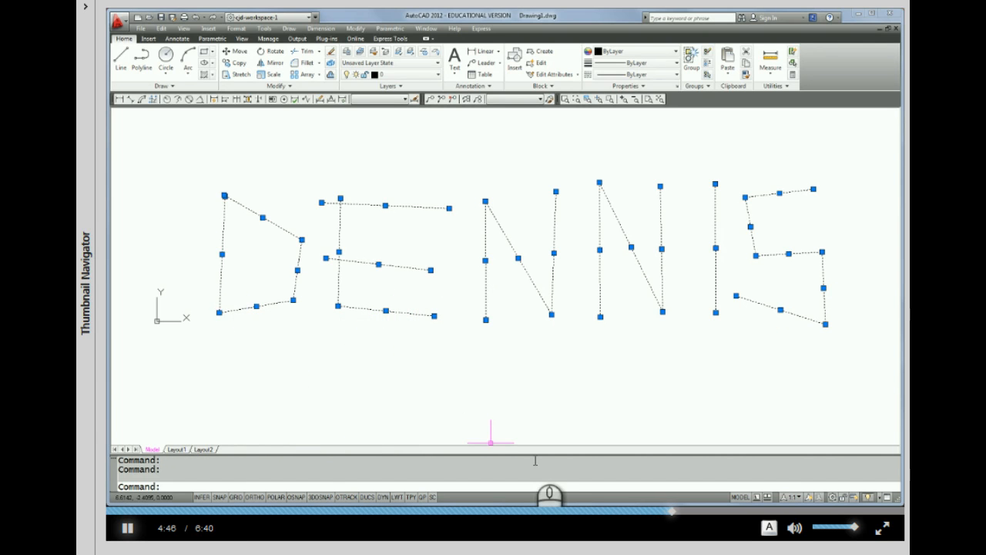
mouse_move(747, 341)
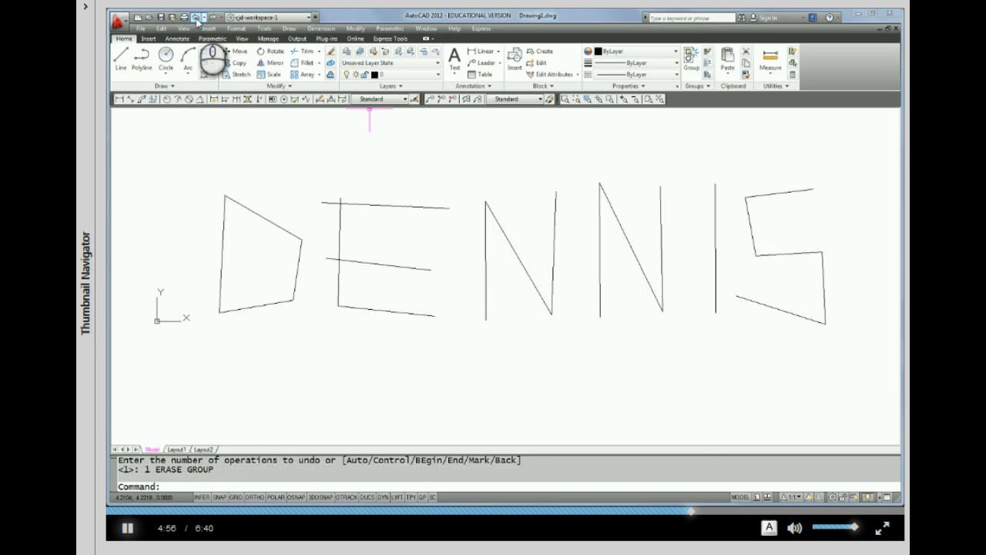
mouse_move(603, 274)
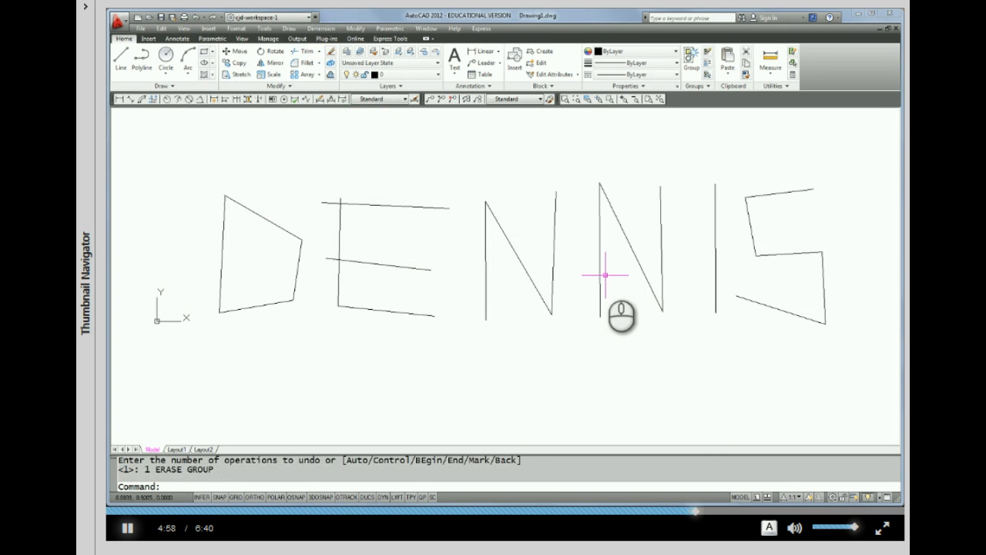
mouse_move(342, 117)
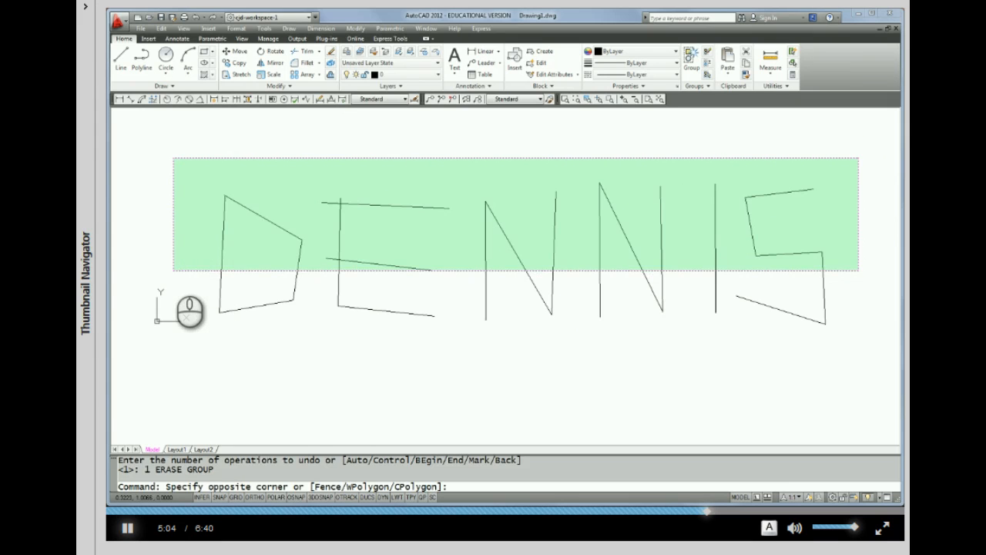
Select all DENNIS lines with a crossing window and add the missed bottom S stroke
click(746, 345)
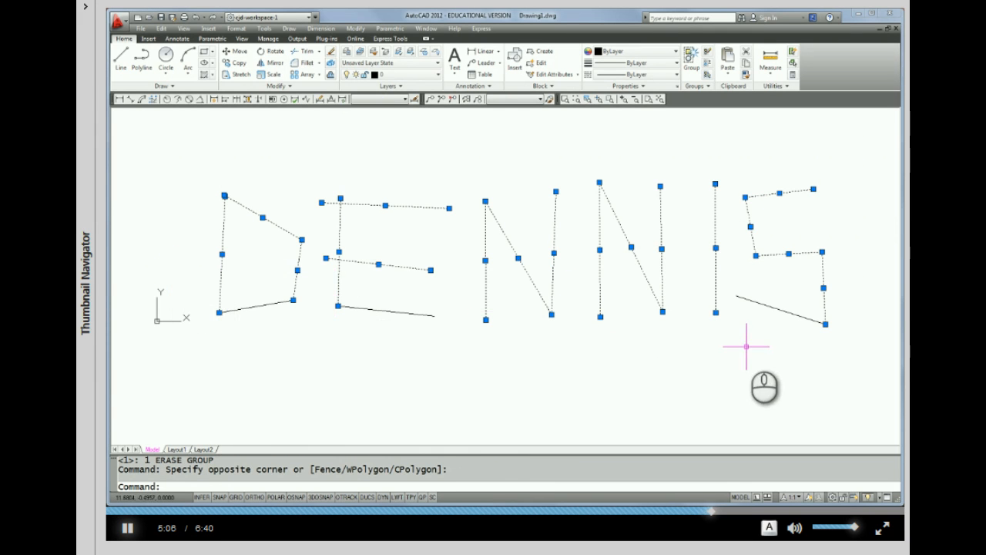
mouse_move(789, 311)
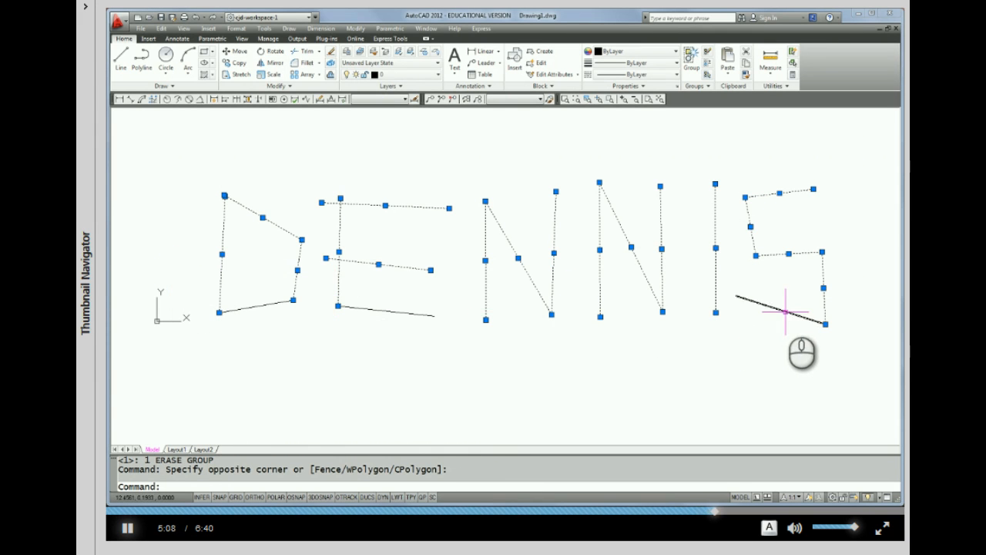
click(289, 316)
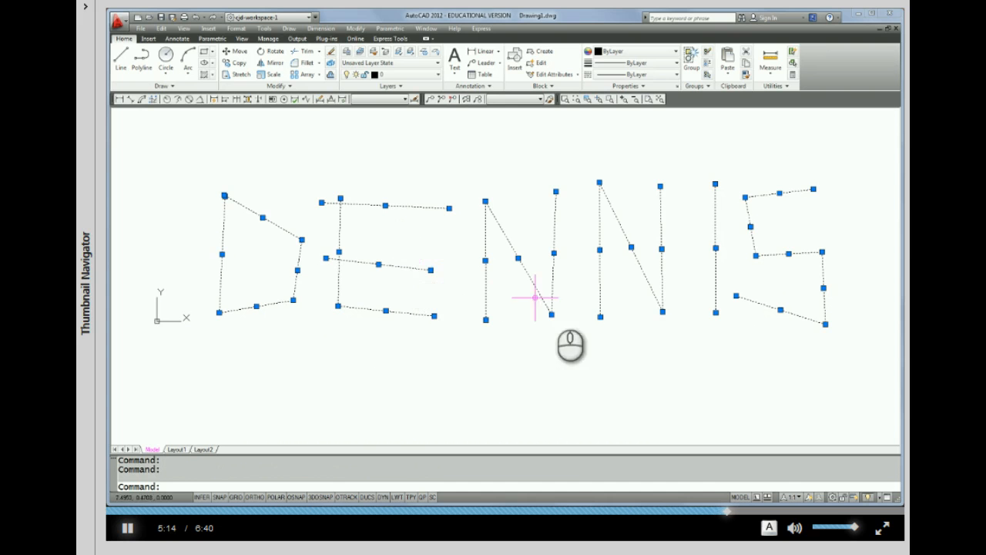
mouse_move(589, 421)
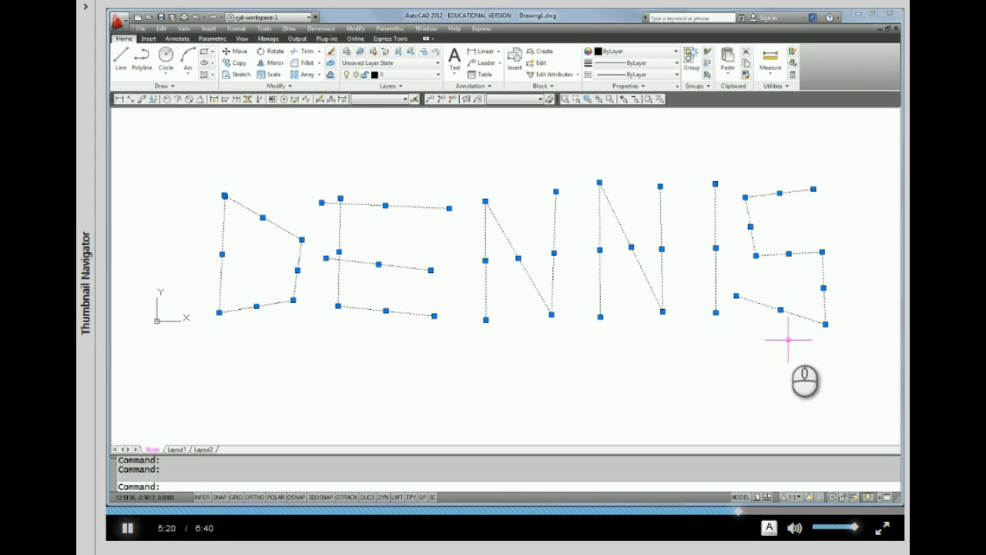
mouse_move(474, 348)
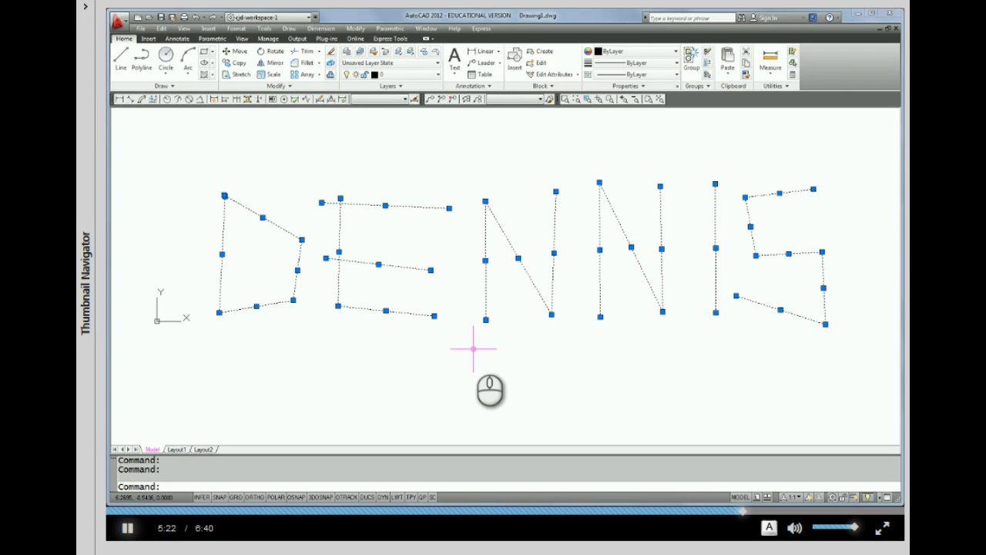
mouse_move(260, 322)
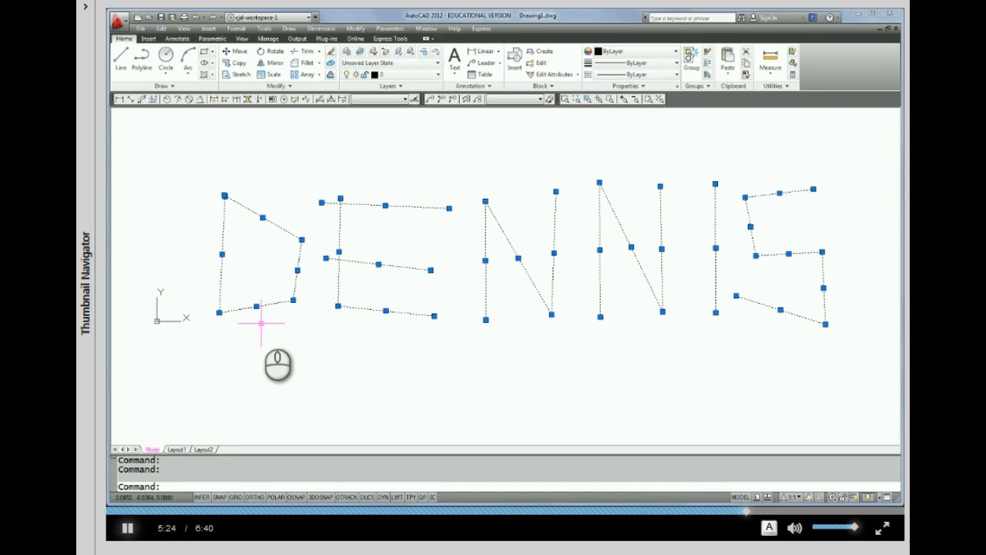
mouse_move(234, 295)
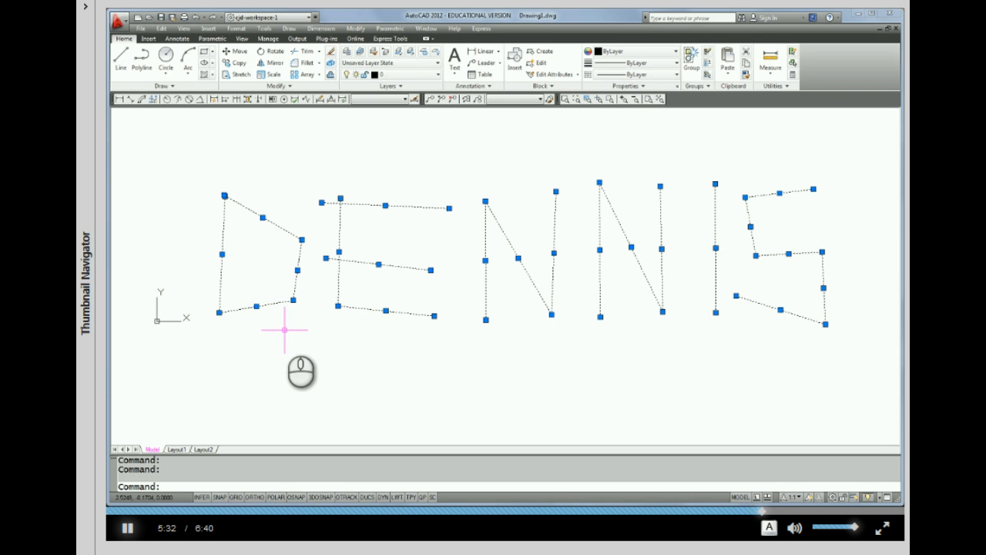
Shift-deselect the D's lines and erase the sixteen ENNIS lines
key(shift)
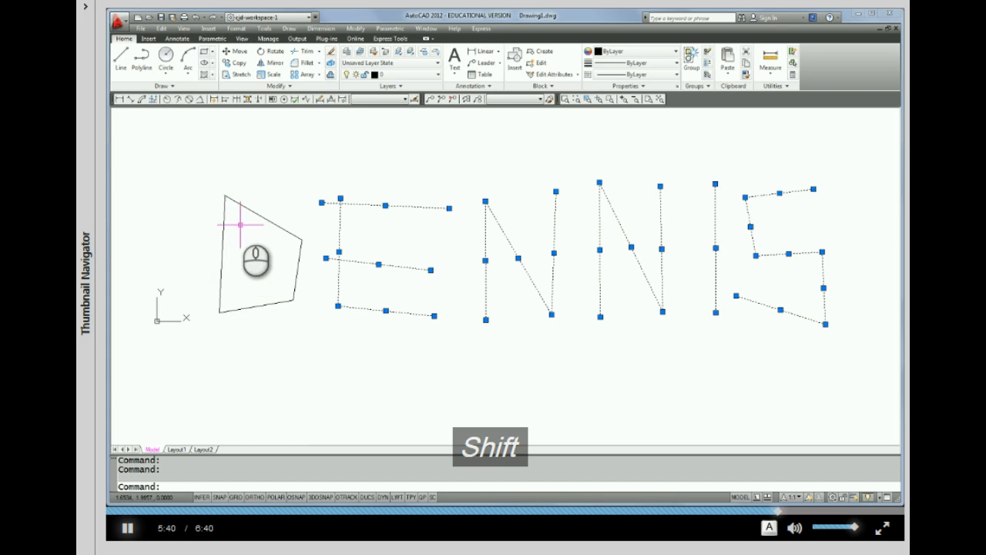
mouse_move(237, 363)
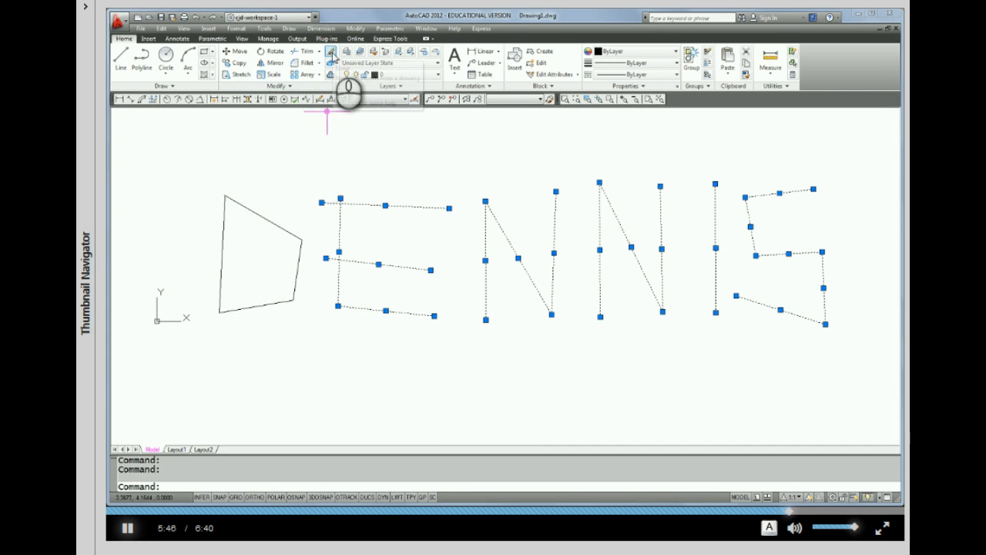
click(330, 52)
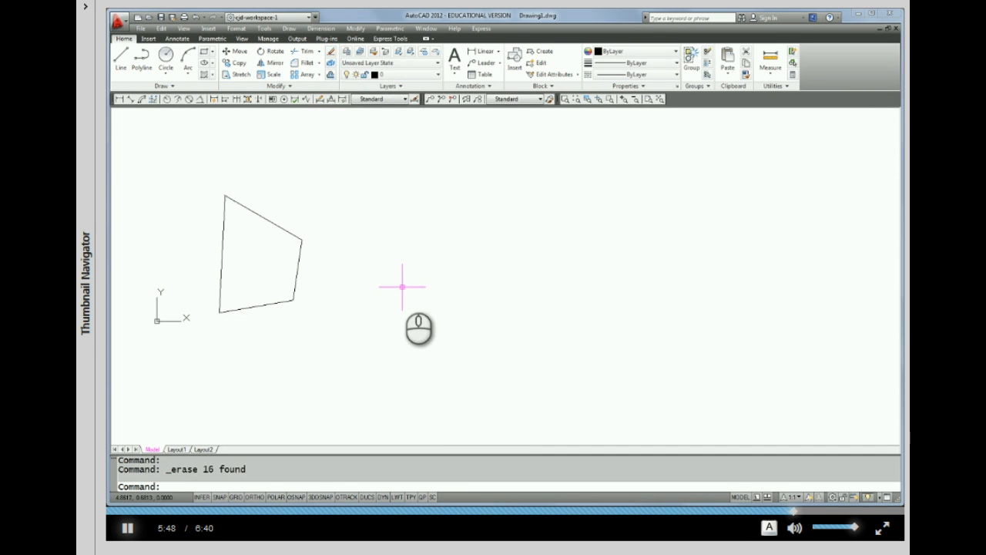
mouse_move(293, 123)
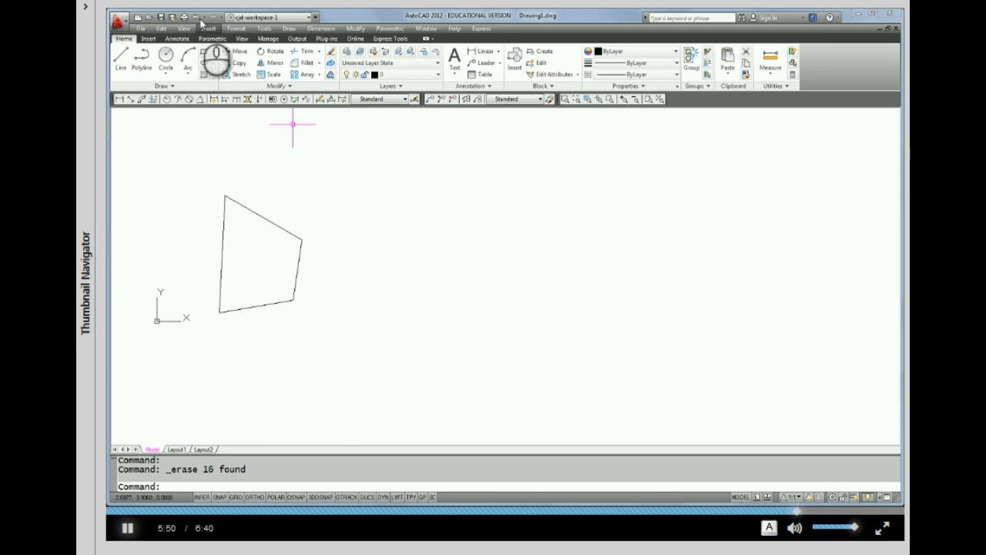
Undo the erase with Ctrl+Z so the ENNIS lines come back
key(ctrl+z)
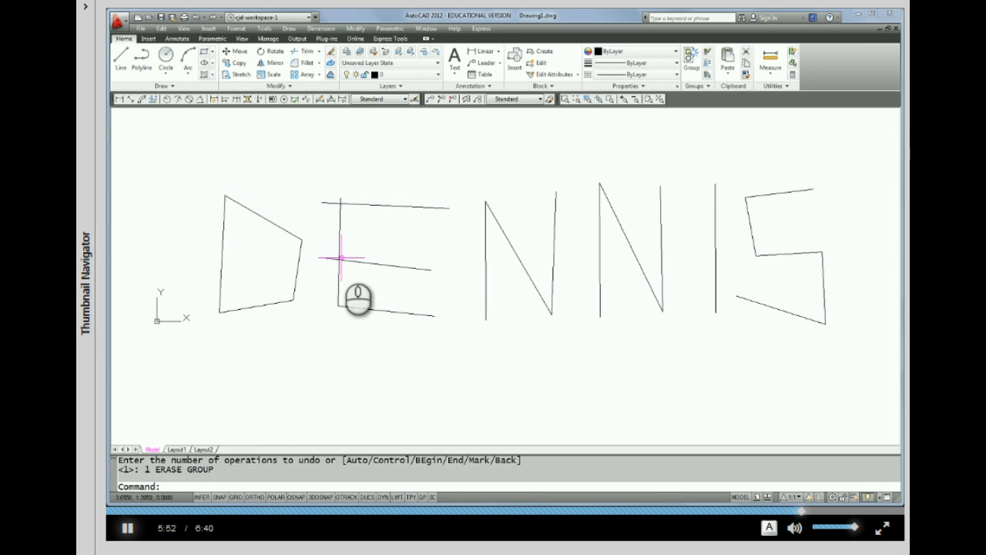
mouse_move(194, 179)
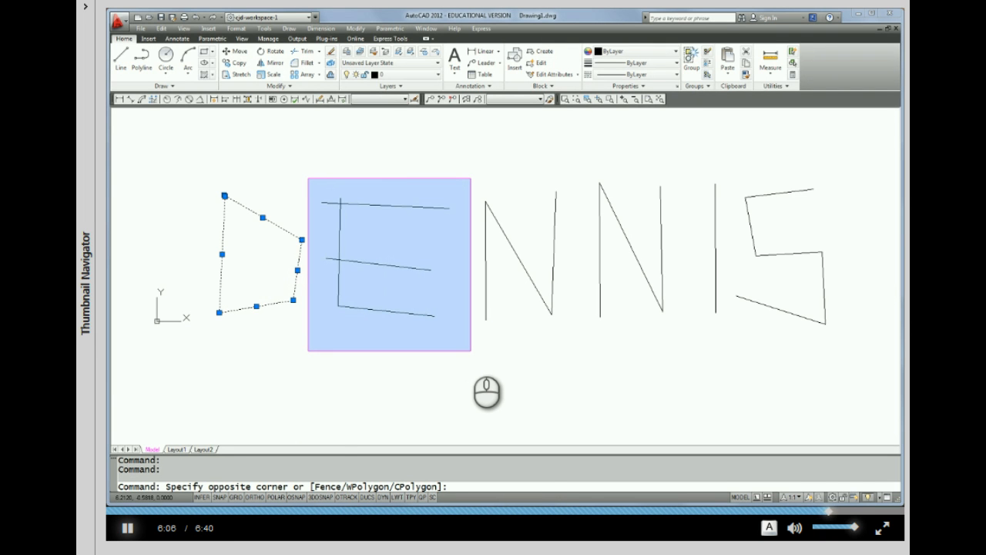
Finish a selection window enclosing the E so D and E are both picked
click(469, 351)
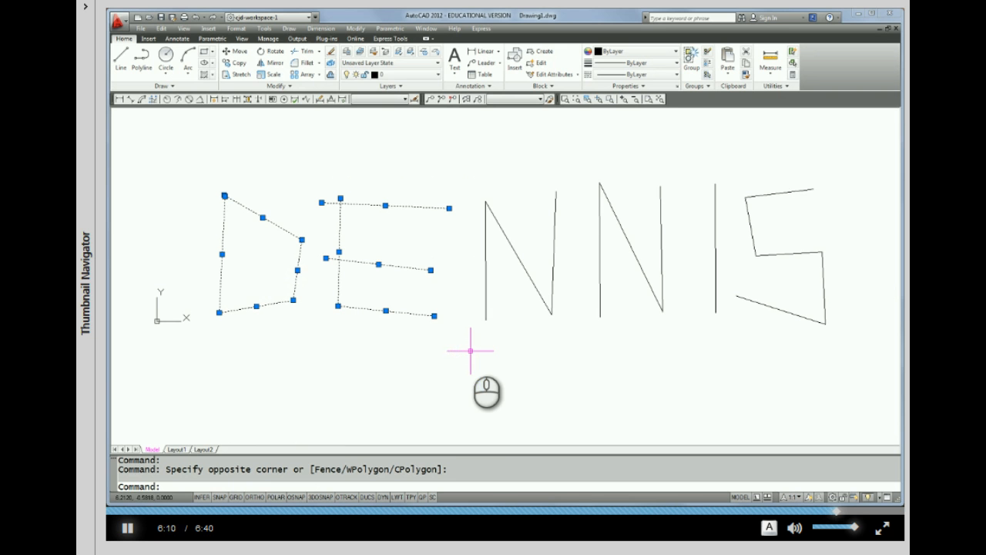
mouse_move(847, 172)
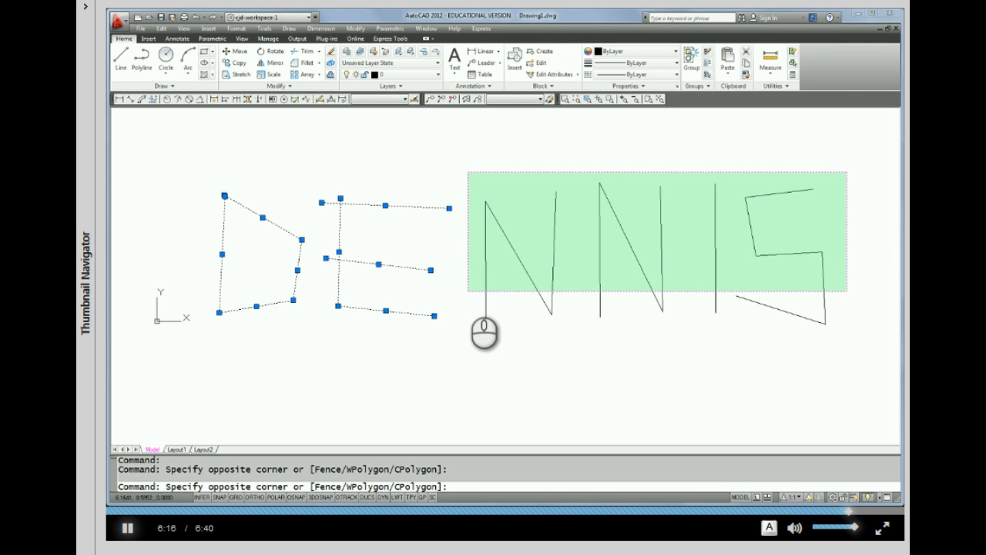
Complete the crossing window adding the N, N, I and S letters to the selection
click(728, 300)
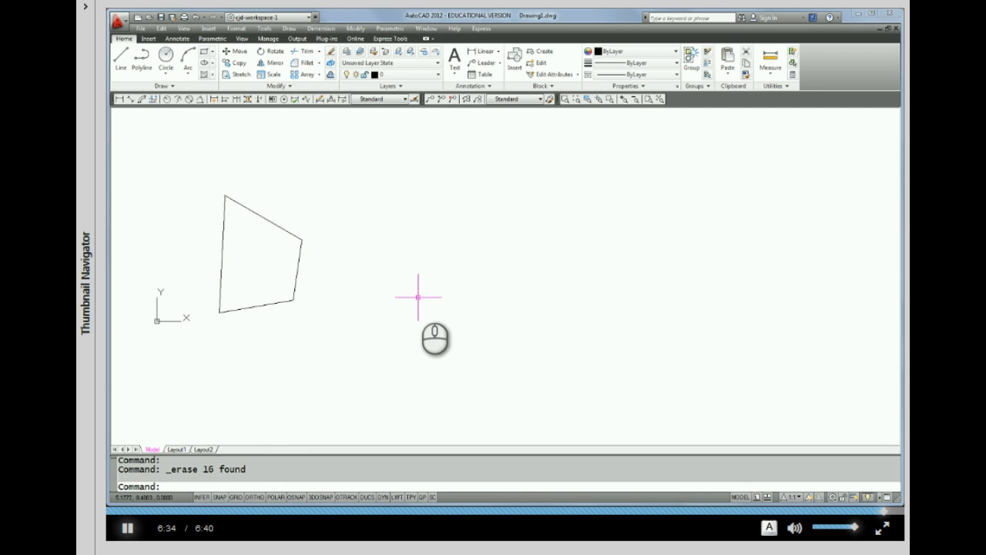
mouse_move(304, 308)
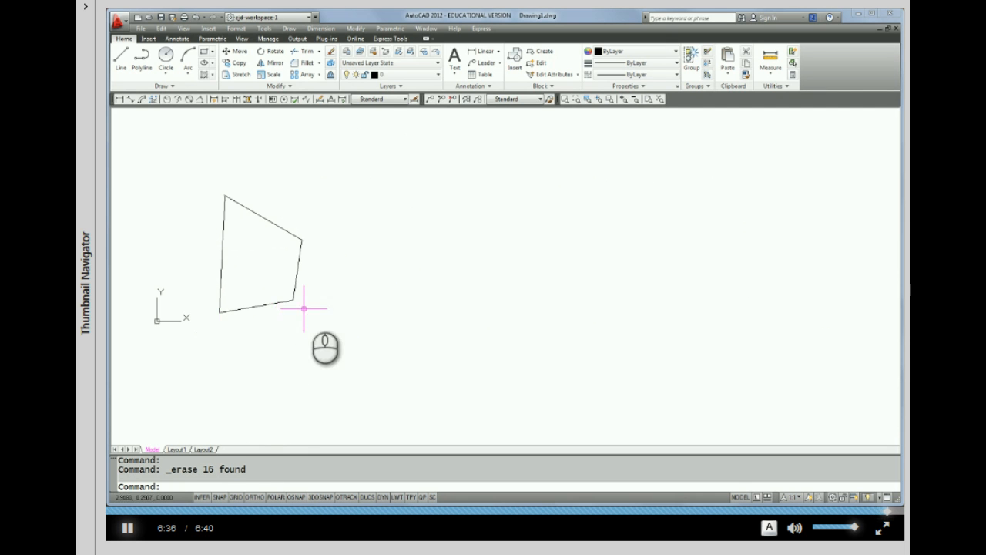
mouse_move(311, 280)
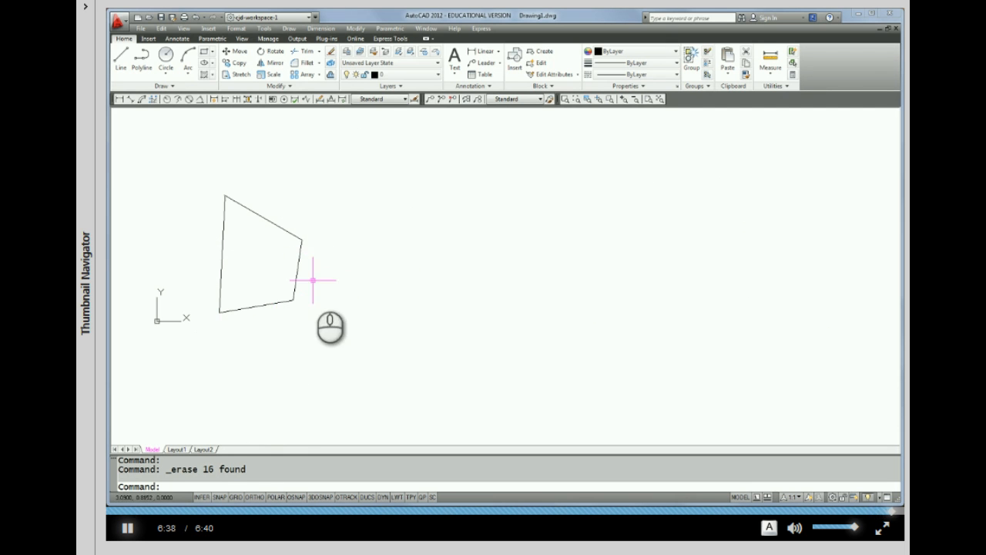